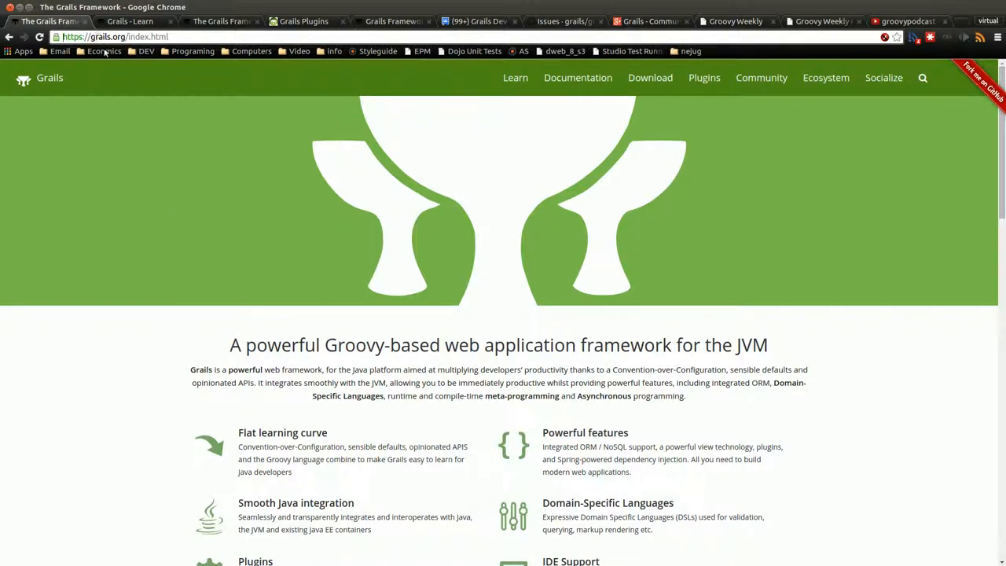
pyautogui.moveTo(319, 239)
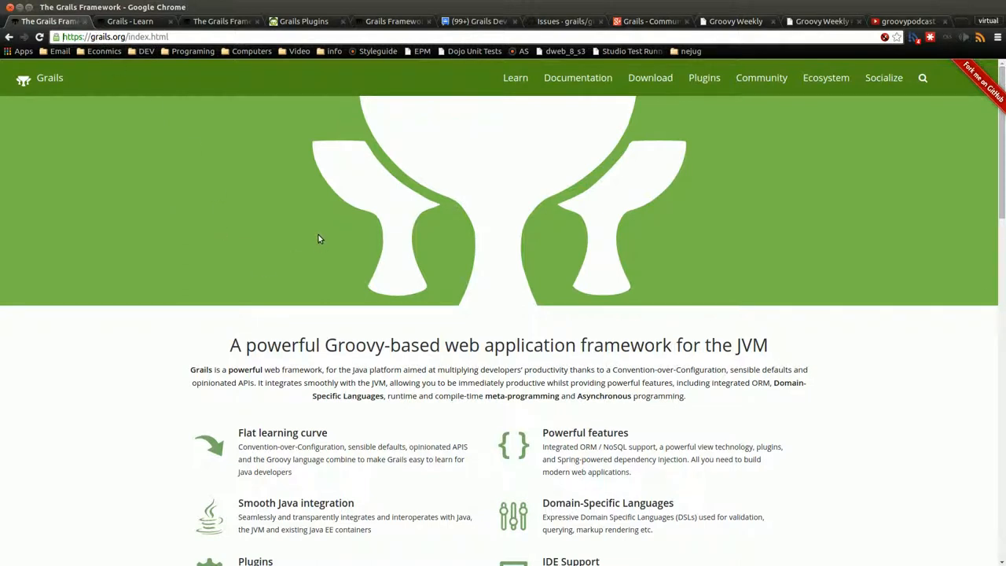
pyautogui.moveTo(313, 240)
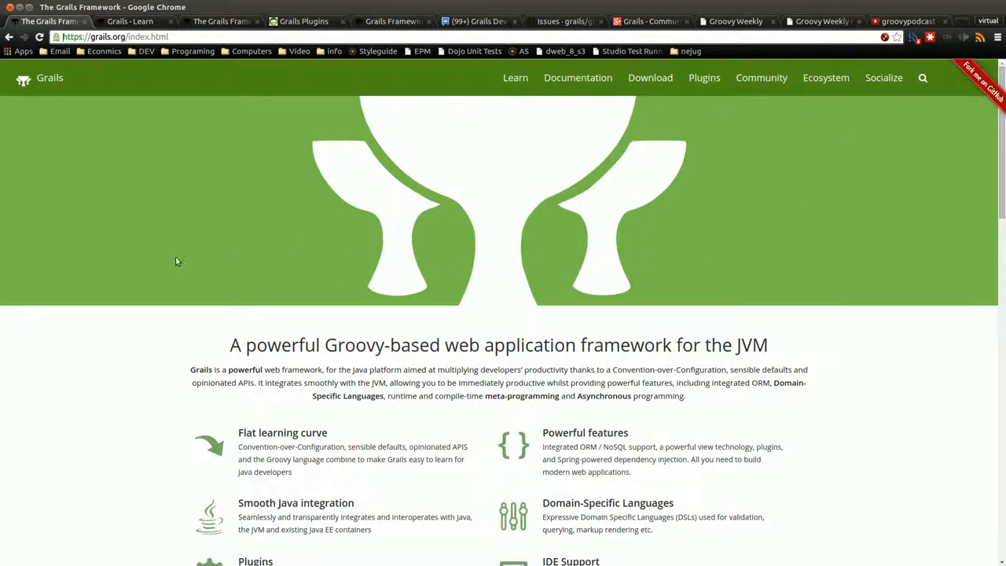
# Scroll the Grails home page past upcoming events to the 'They all use Groovy!' logos and footer
pyautogui.scroll(-3)
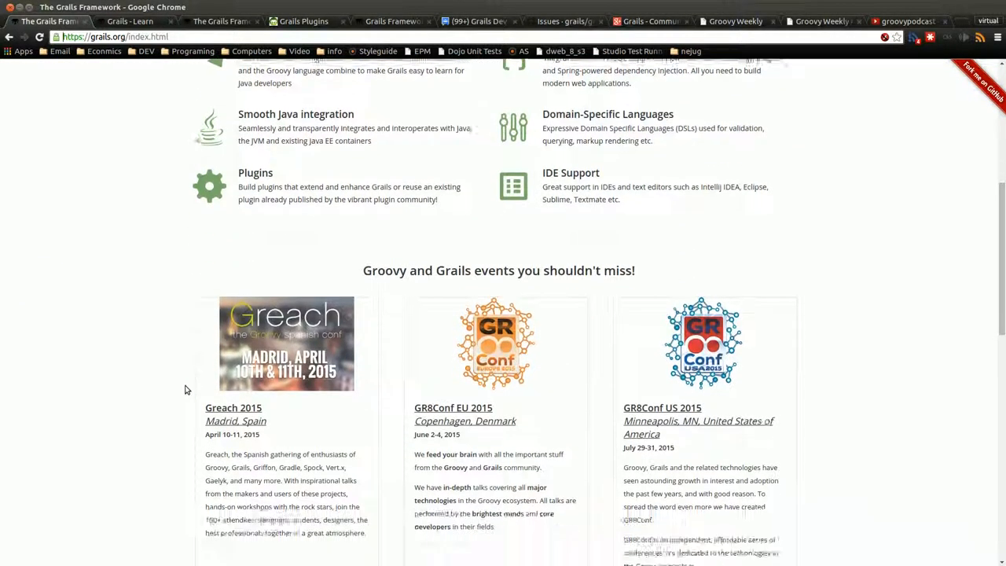
pyautogui.scroll(-3)
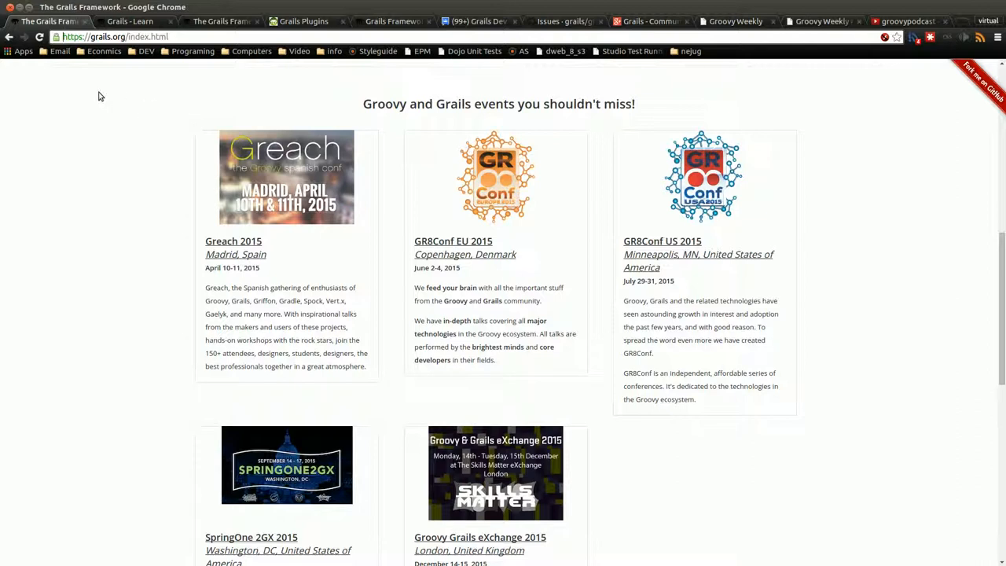
pyautogui.moveTo(479, 537)
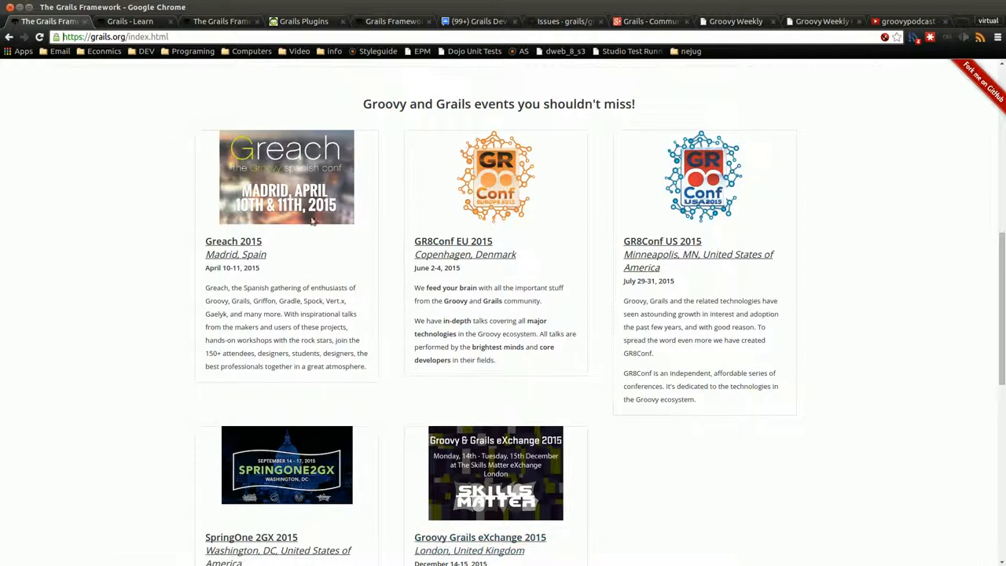
pyautogui.moveTo(460, 326)
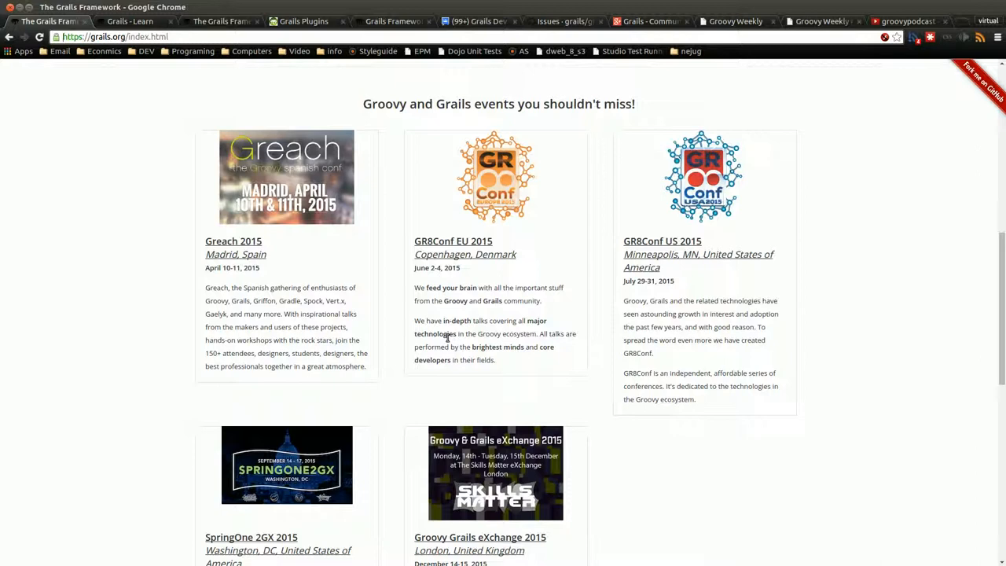
pyautogui.moveTo(432, 404)
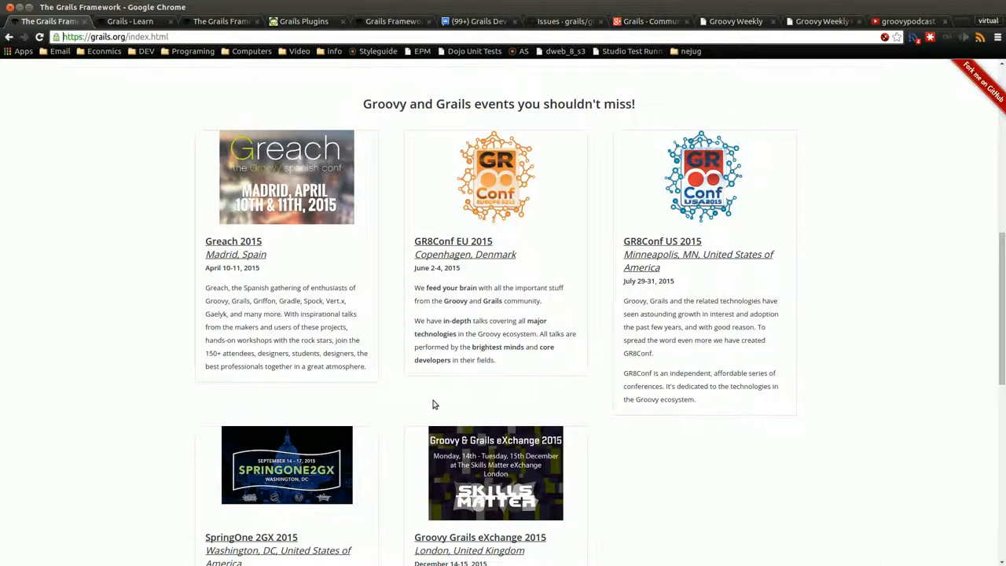
pyautogui.scroll(-3)
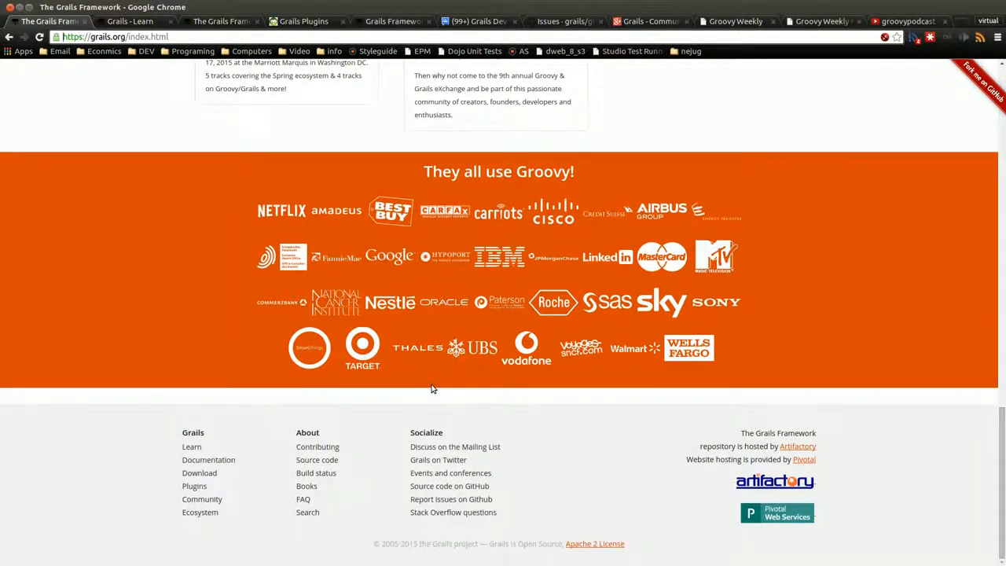
pyautogui.scroll(3)
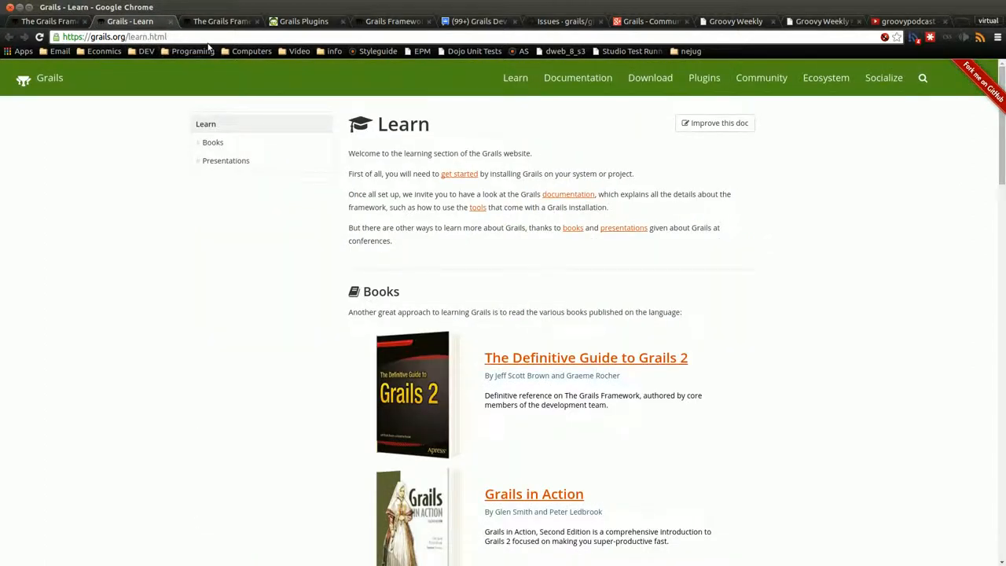
pyautogui.moveTo(300, 275)
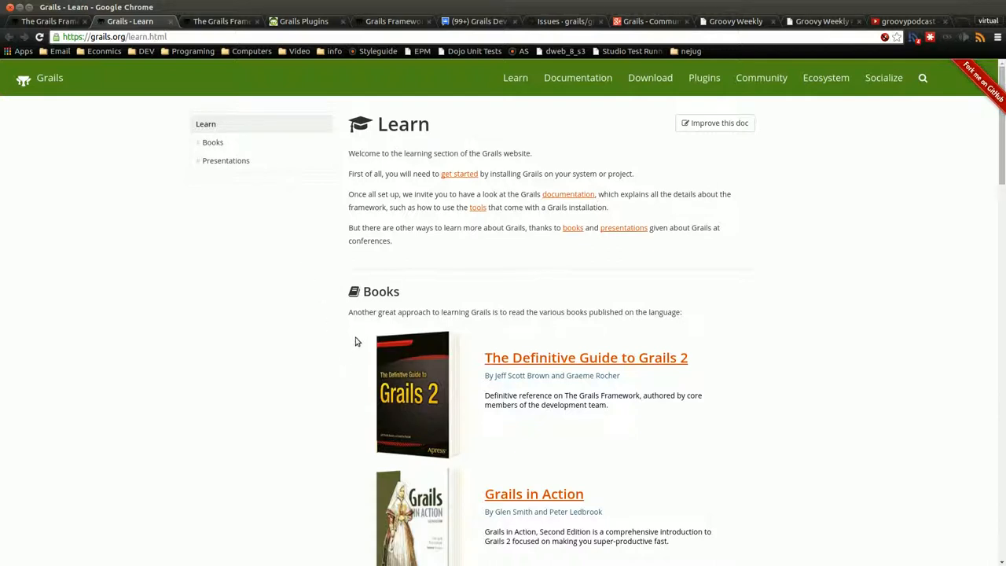
# Scroll the Learn page to books like Grails 2: A Quick-Start Guide and Programming Grails
pyautogui.scroll(-3)
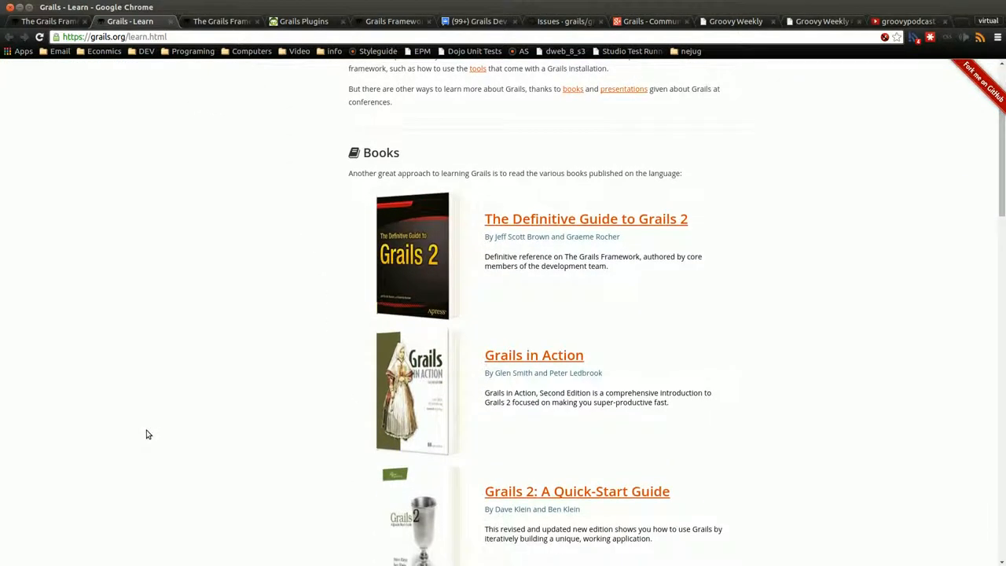
pyautogui.scroll(-3)
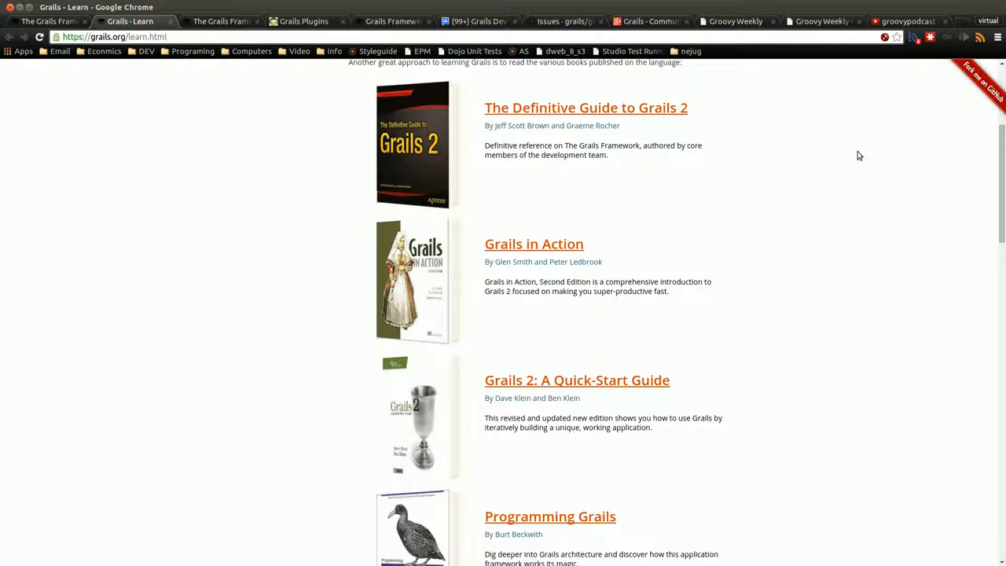
pyautogui.moveTo(759, 134)
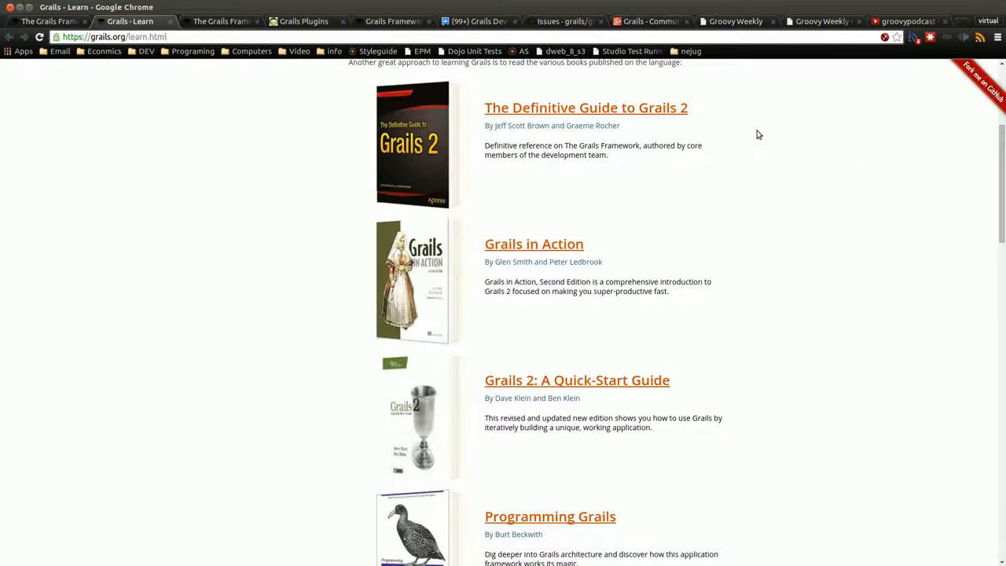
pyautogui.moveTo(752, 141)
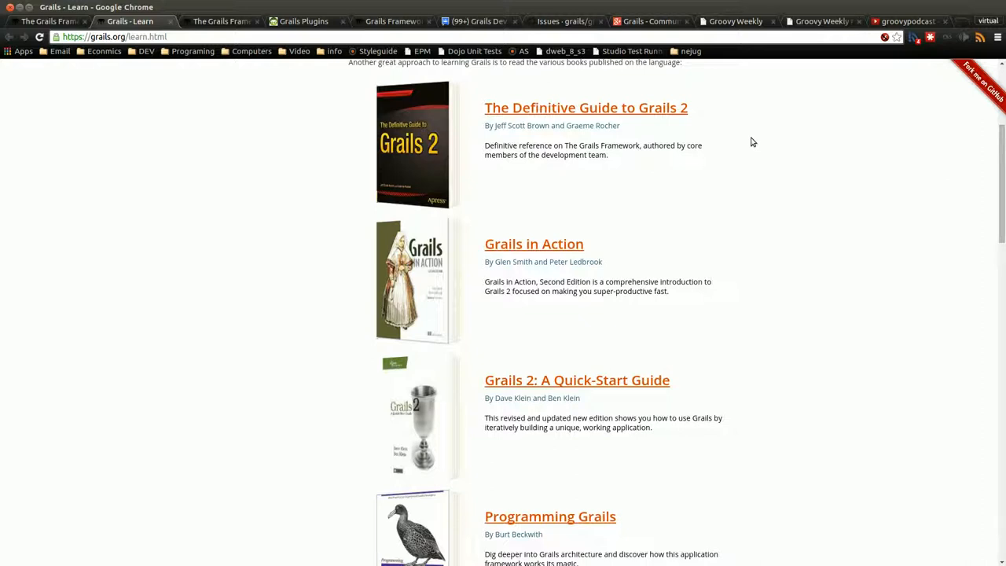
pyautogui.moveTo(784, 248)
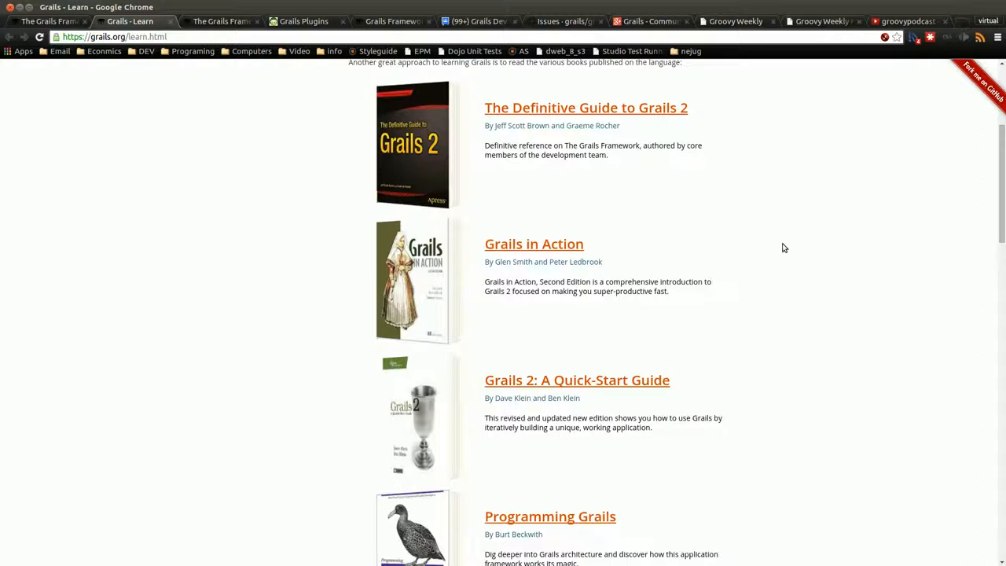
pyautogui.moveTo(875, 241)
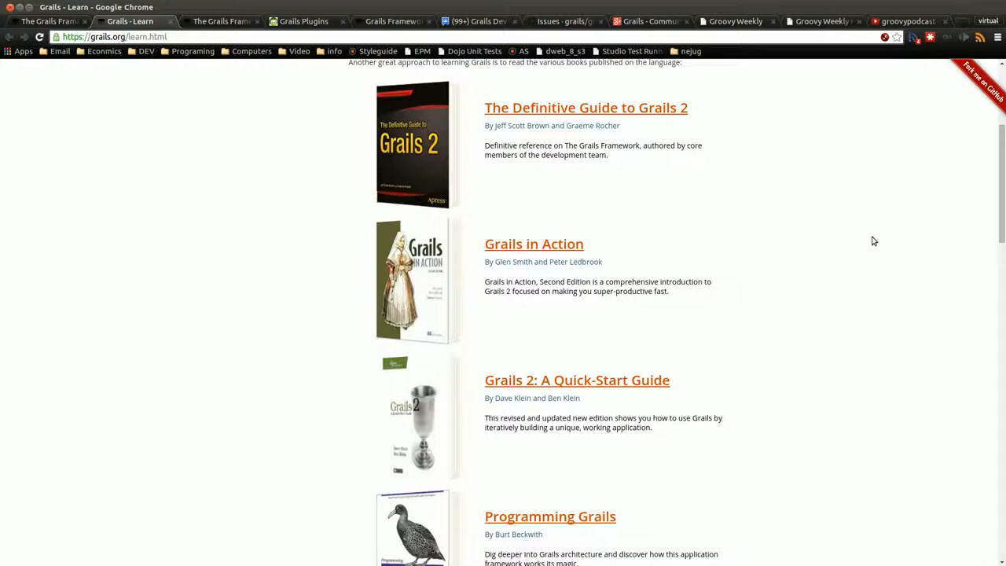
pyautogui.moveTo(656, 316)
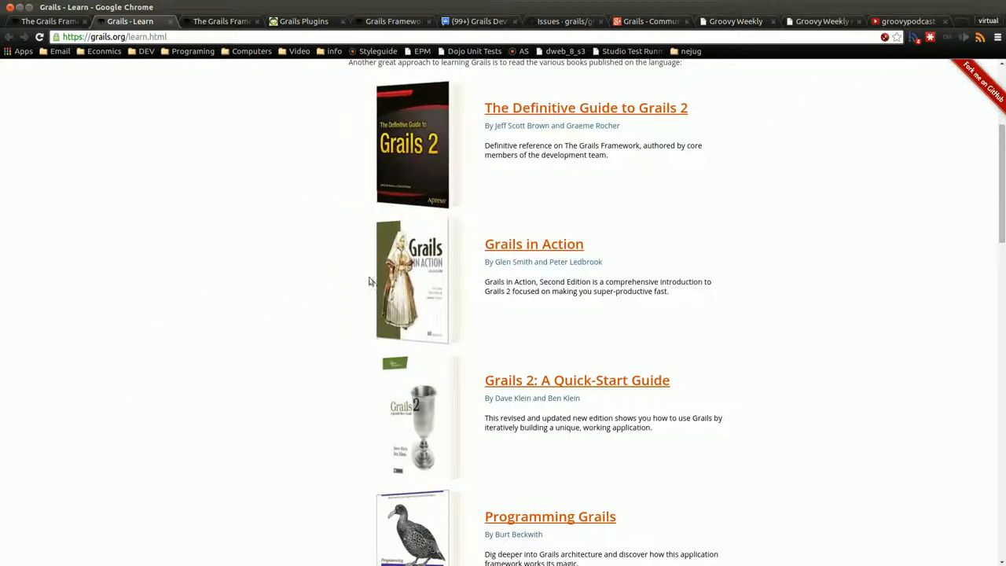
pyautogui.moveTo(820, 319)
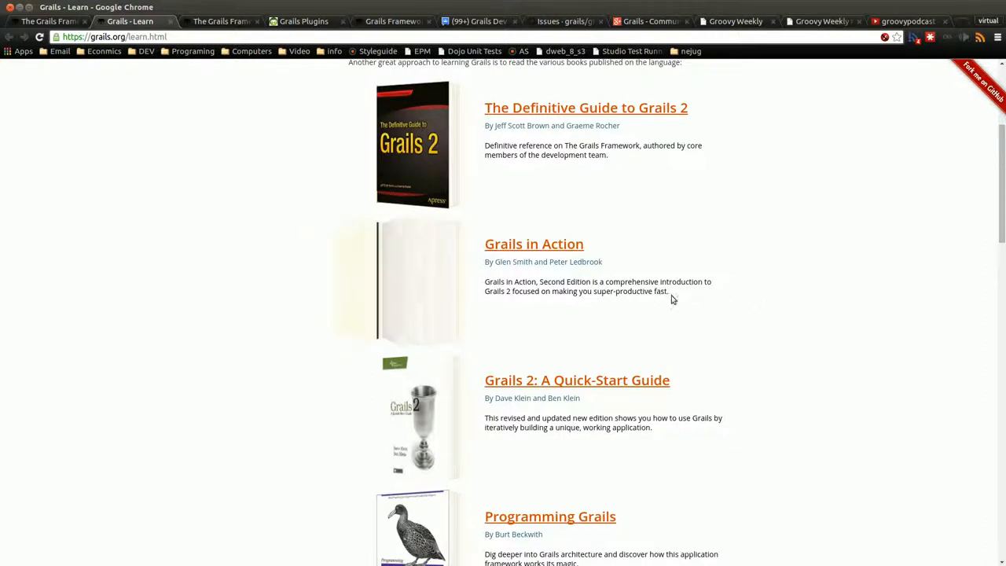
# Scroll further down the books list until Groovy in Action, 2nd edition is visible
pyautogui.scroll(-3)
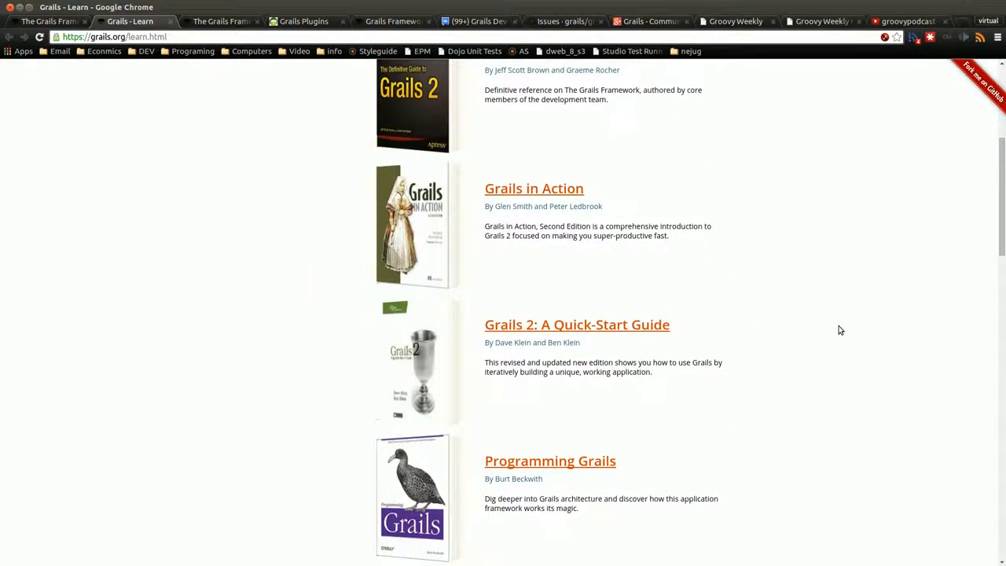
pyautogui.scroll(-3)
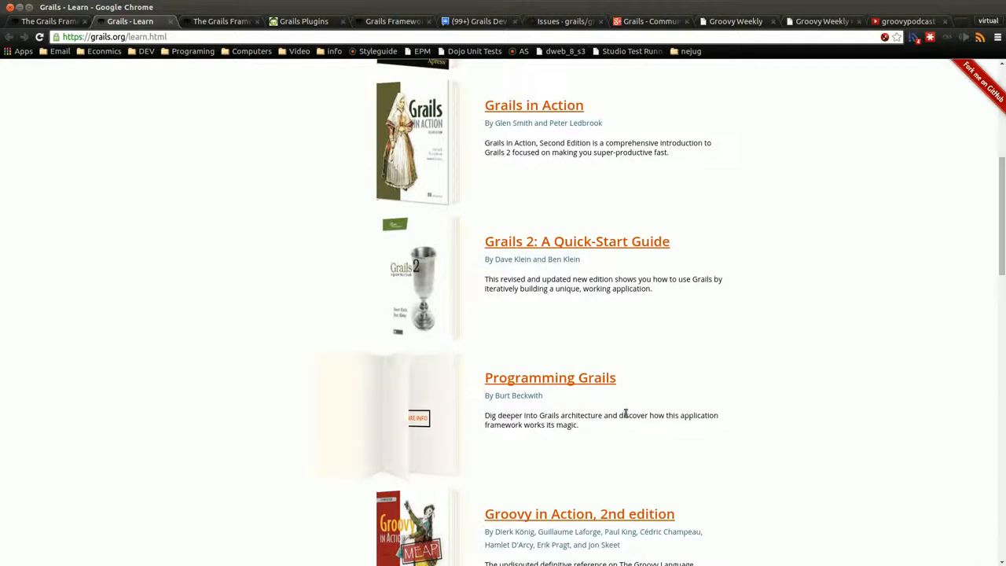
pyautogui.scroll(-3)
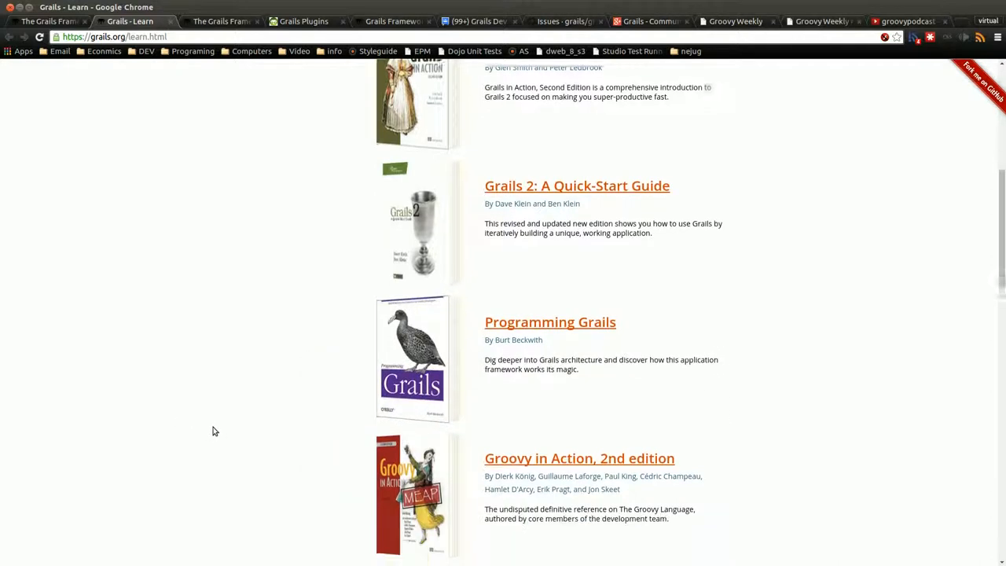
pyautogui.scroll(-3)
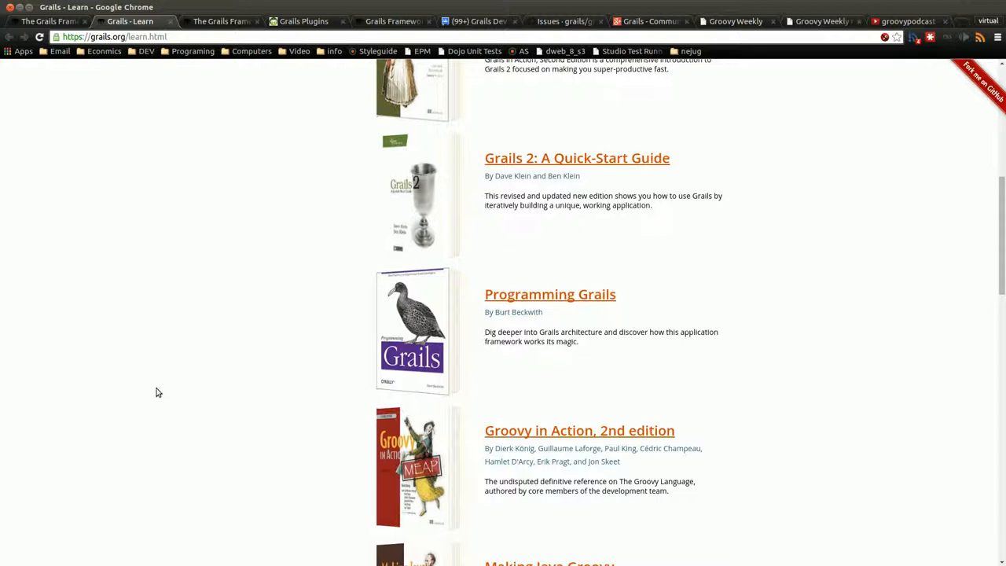
pyautogui.moveTo(173, 356)
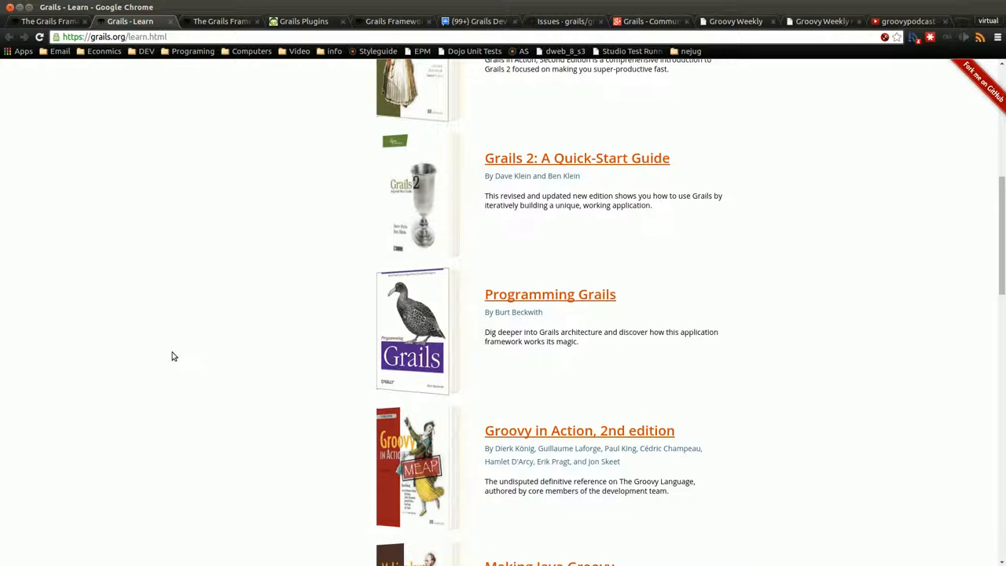
pyautogui.moveTo(265, 326)
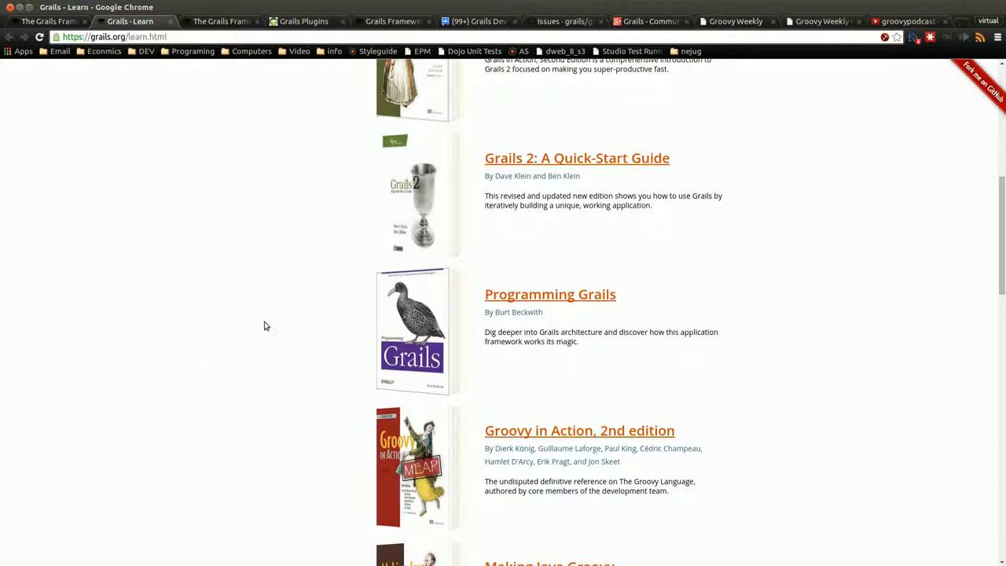
pyautogui.moveTo(283, 243)
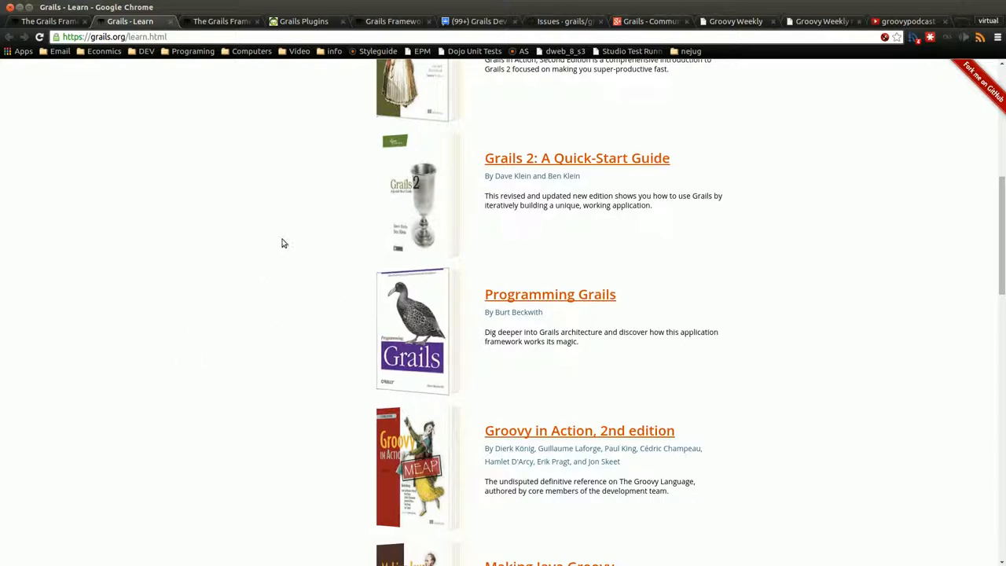
# Scroll past the last Groovy books to the Presentations links and page footer
pyautogui.scroll(-3)
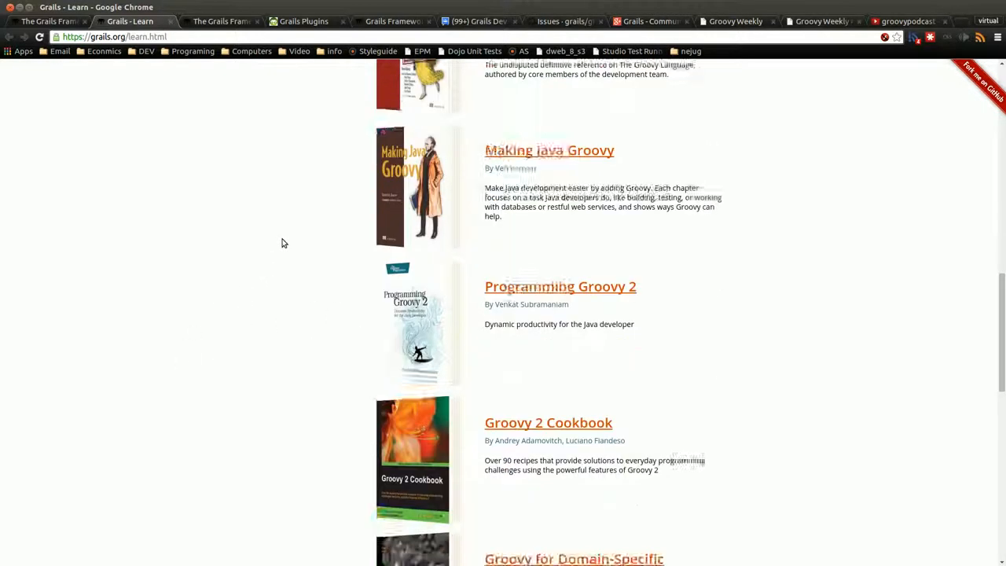
pyautogui.scroll(-3)
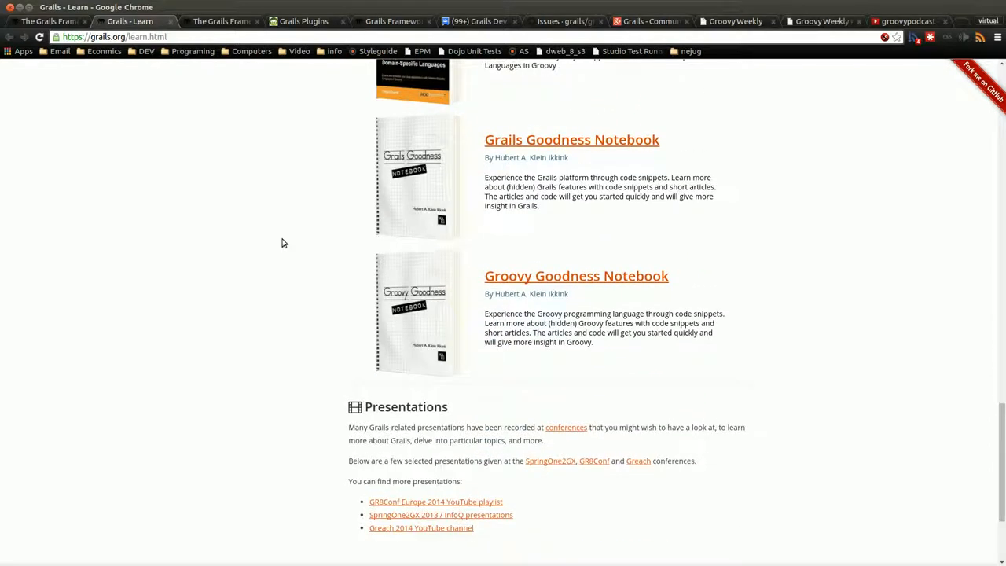
pyautogui.scroll(-3)
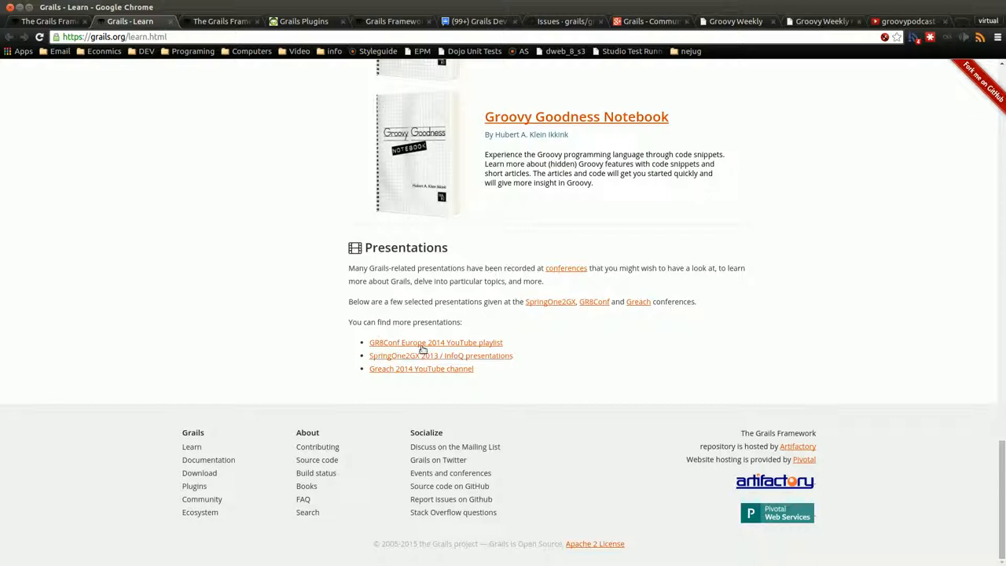
pyautogui.moveTo(385, 374)
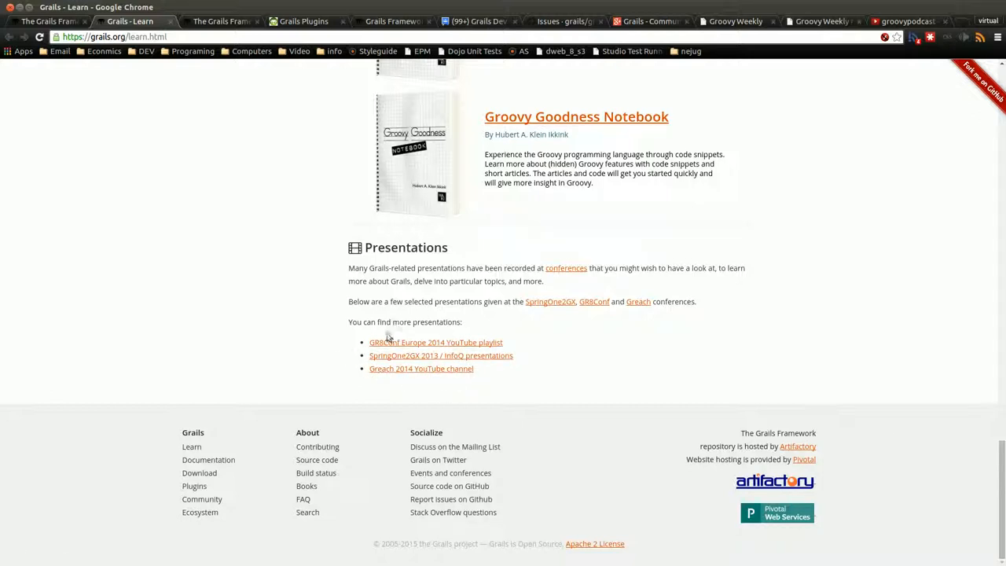
pyautogui.moveTo(248, 309)
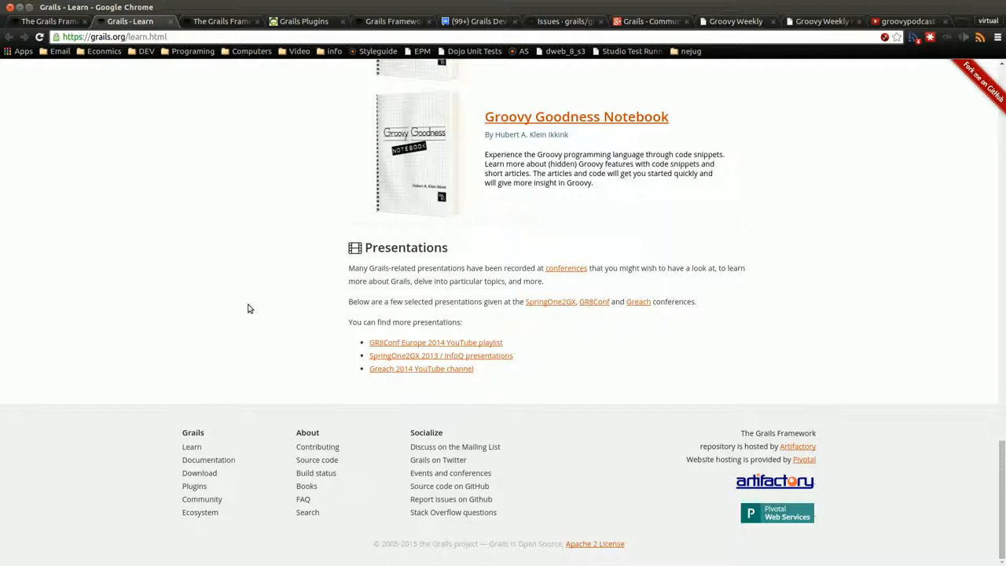
pyautogui.moveTo(216, 25)
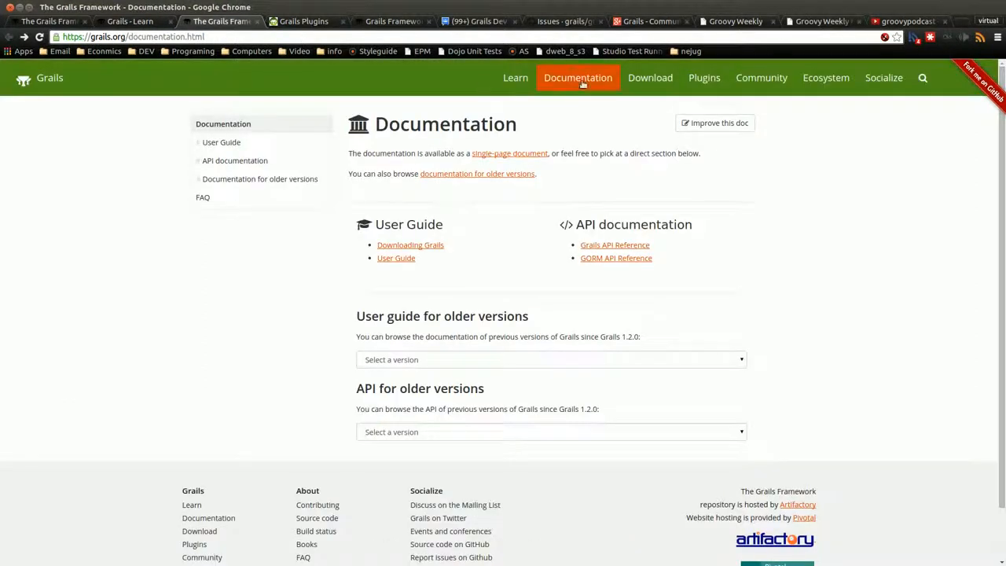
pyautogui.moveTo(396, 258)
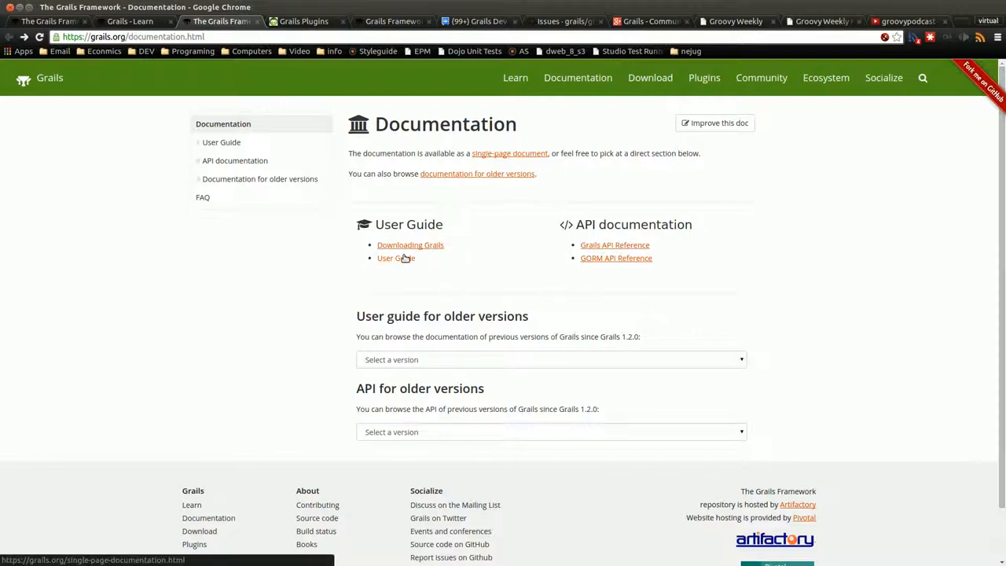
# Browse the single-page Grails reference documentation's table of contents, then switch to the Plugins portal
pyautogui.click(509, 153)
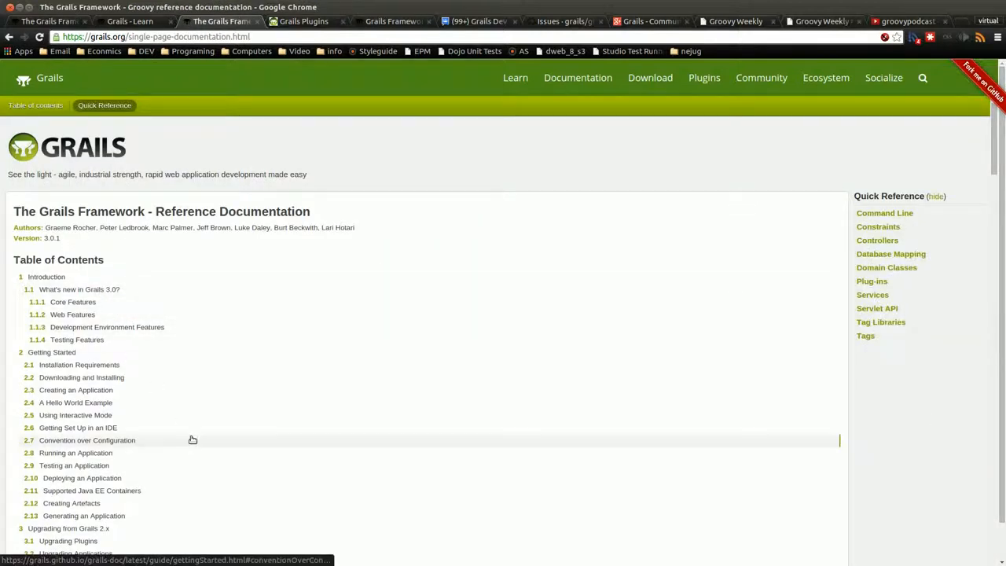
pyautogui.moveTo(213, 491)
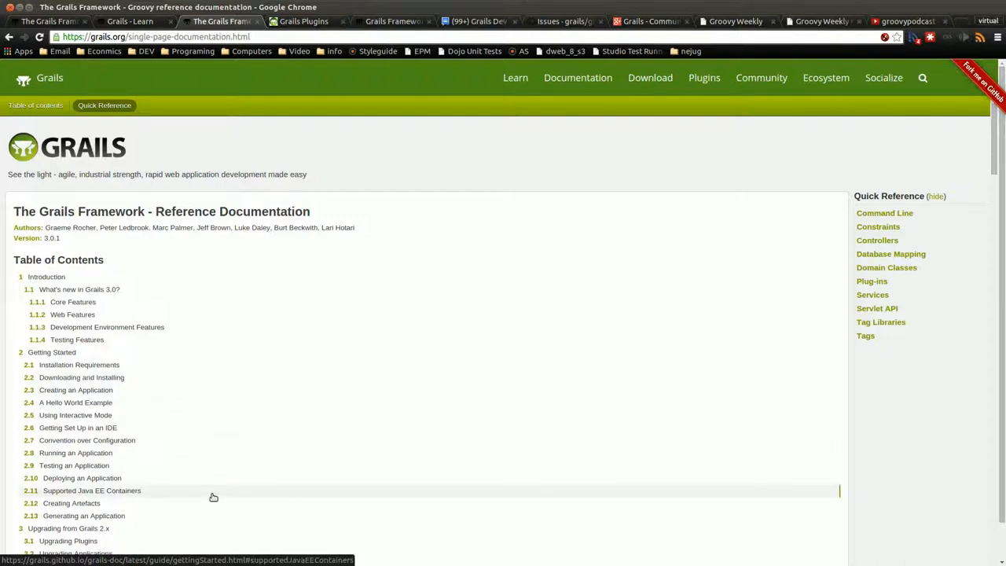
pyautogui.scroll(-3)
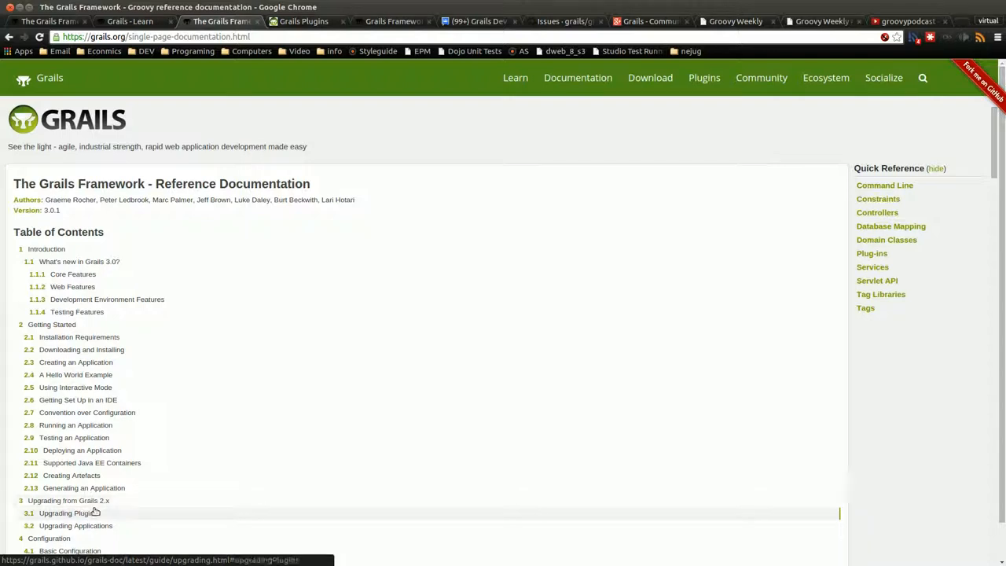
pyautogui.moveTo(250, 84)
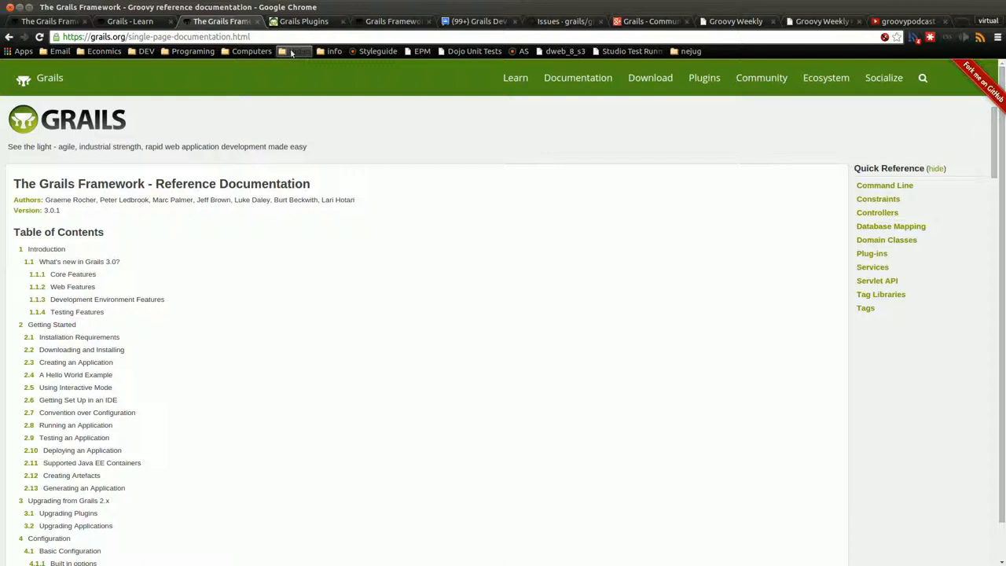
pyautogui.click(304, 21)
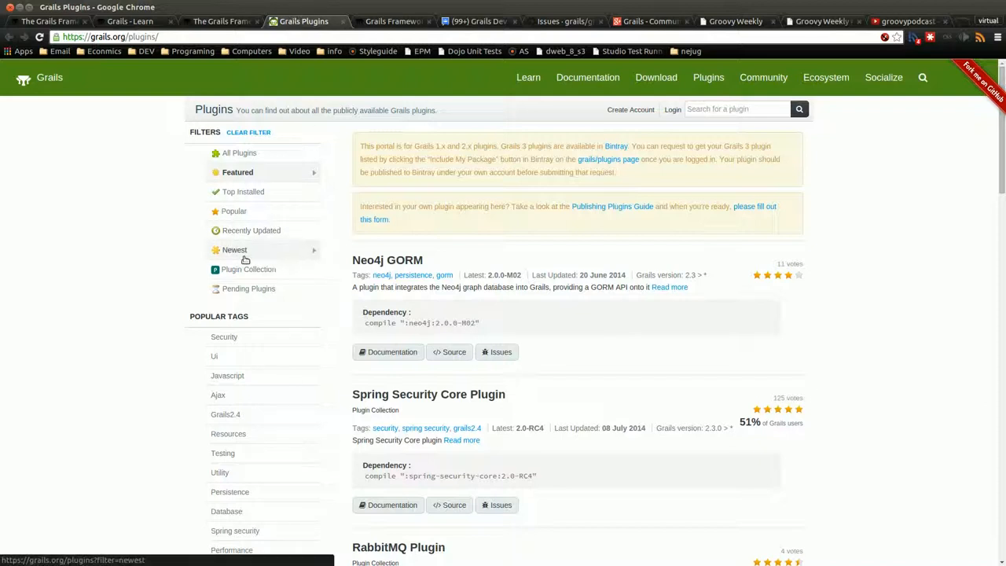
pyautogui.moveTo(430, 319)
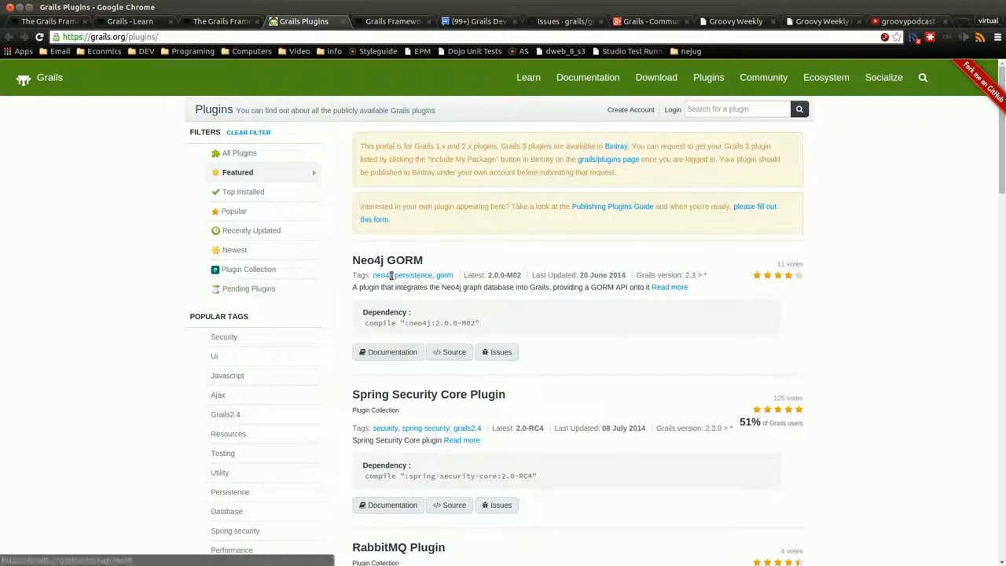
pyautogui.moveTo(365, 427)
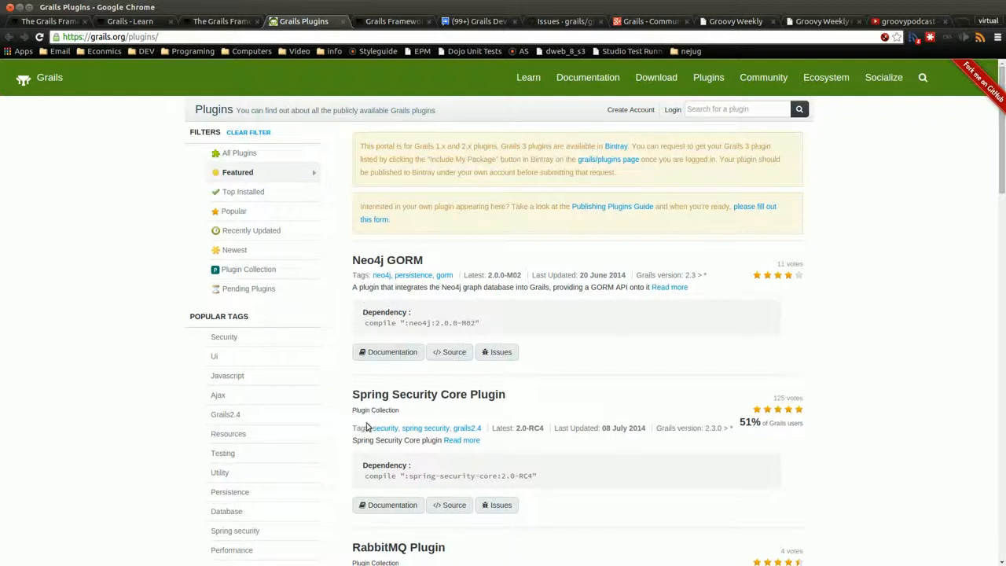
pyautogui.moveTo(428, 394)
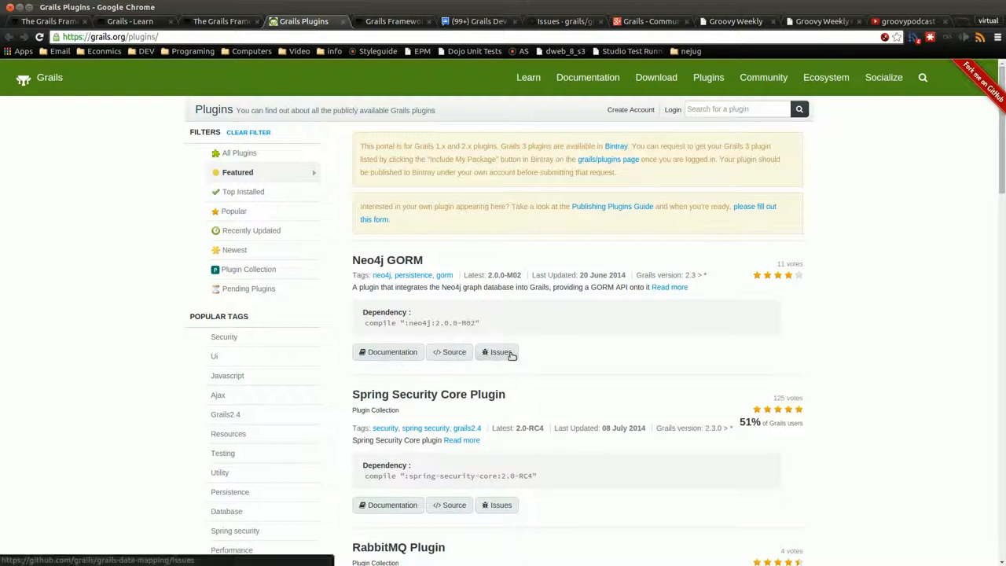
pyautogui.moveTo(343, 398)
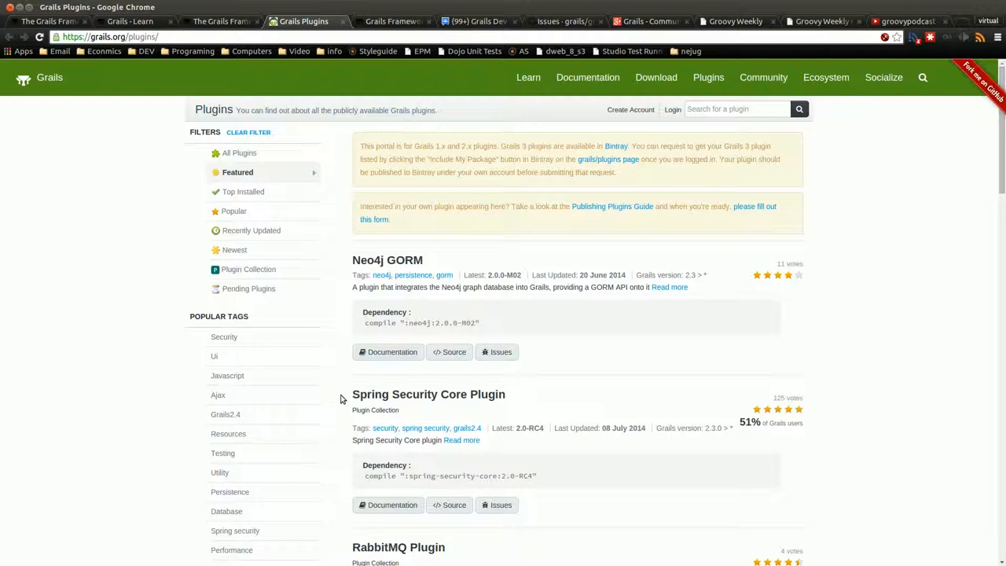
pyautogui.moveTo(708, 77)
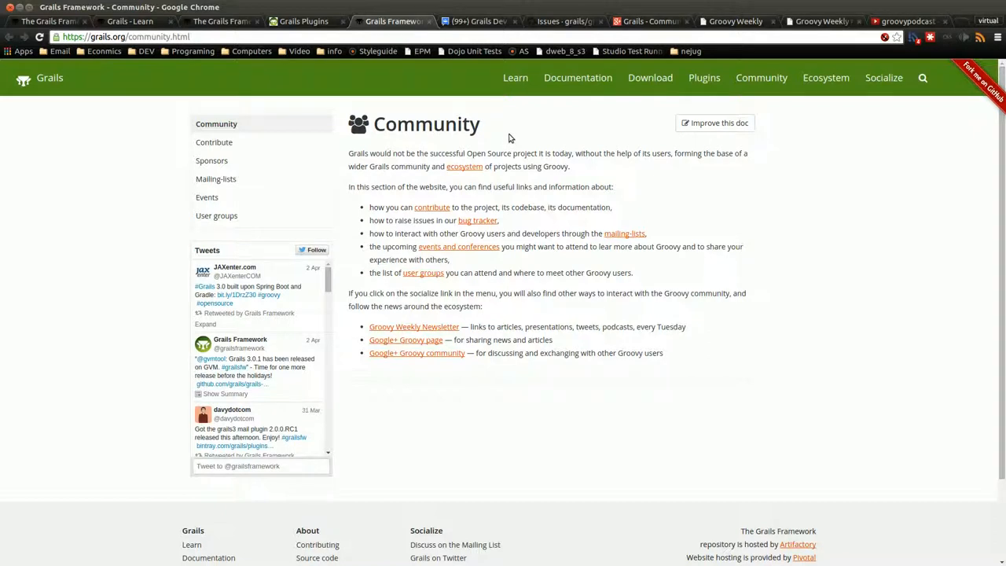
pyautogui.moveTo(478, 243)
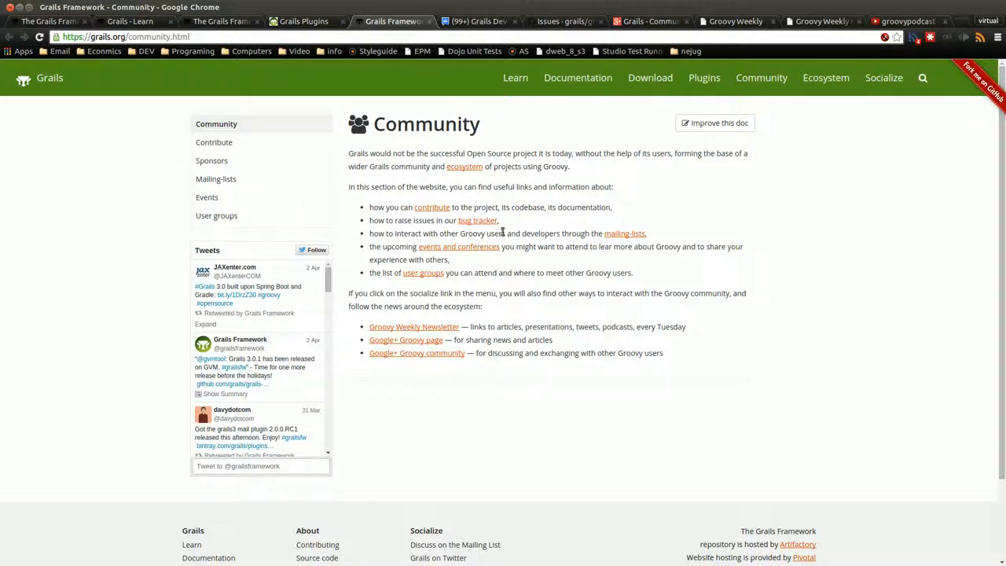
# Switch to the Grails Dev Discuss Google Group topic list
pyautogui.click(478, 21)
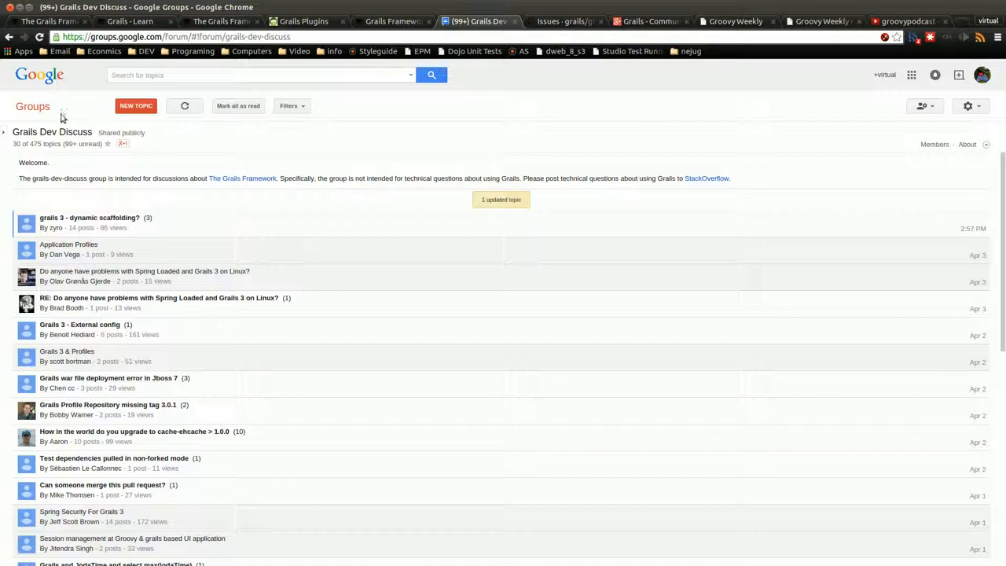
pyautogui.moveTo(87, 124)
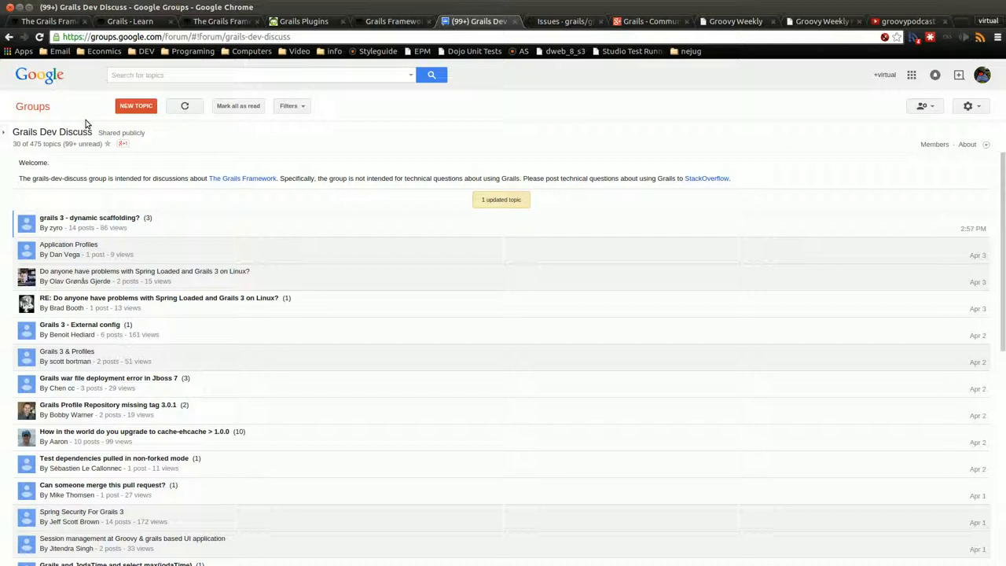
pyautogui.moveTo(247, 247)
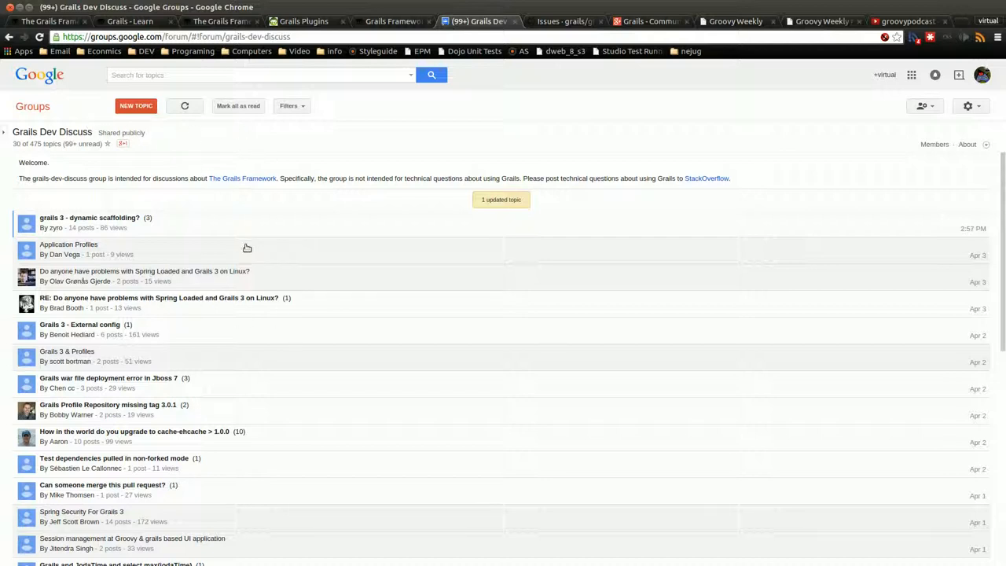
pyautogui.moveTo(234, 246)
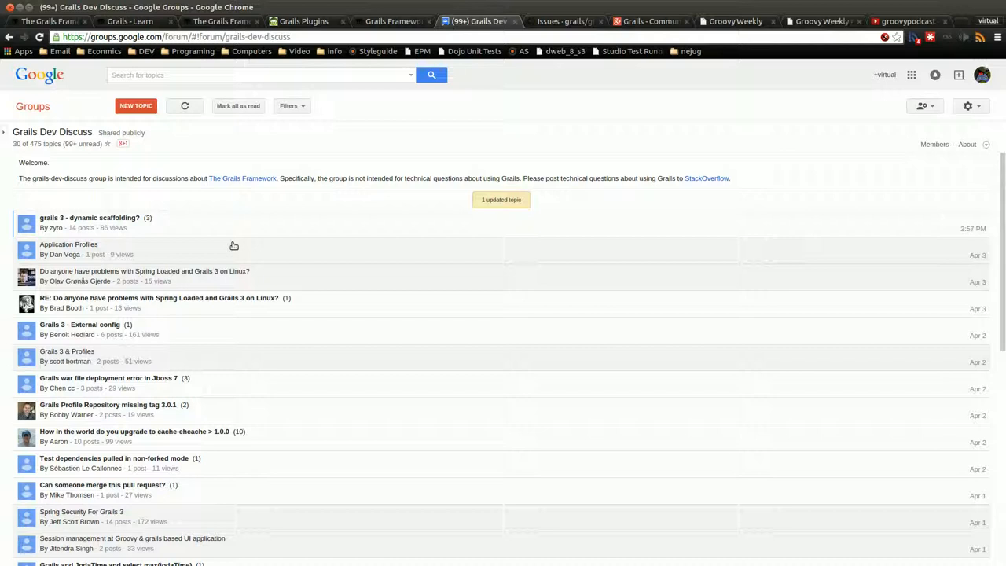
pyautogui.moveTo(270, 251)
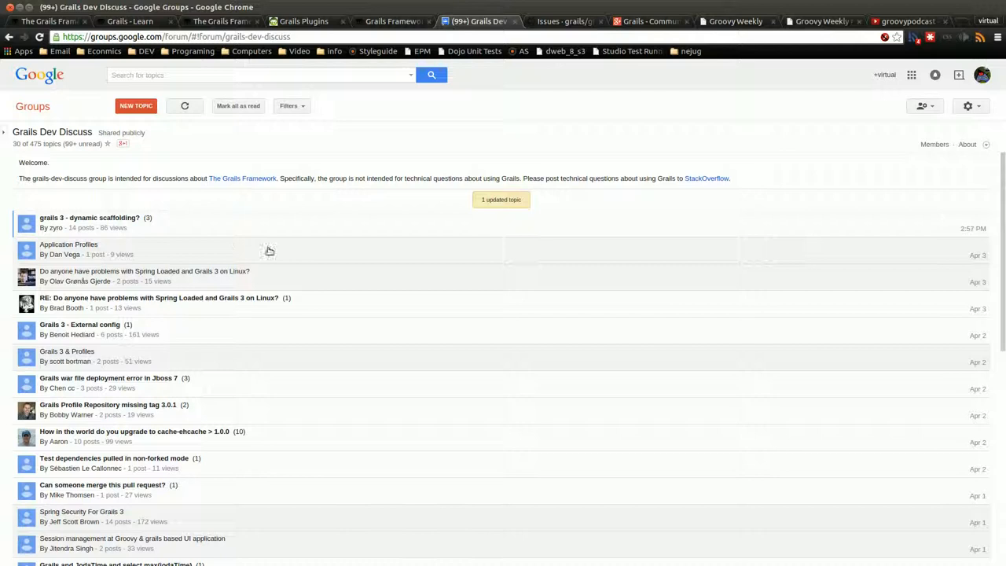
pyautogui.moveTo(269, 251)
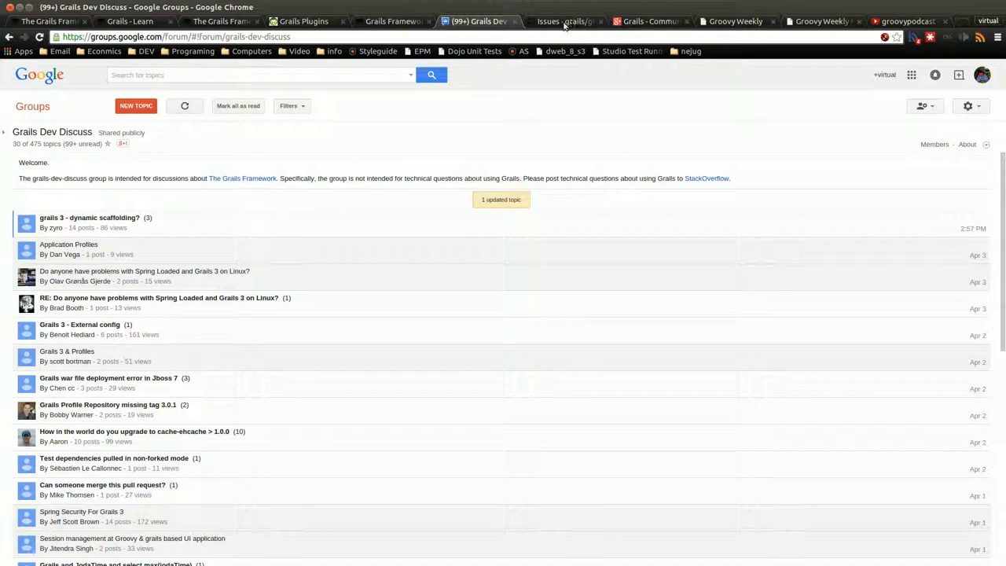
# Show the grails-core GitHub Issues page with 17 open and 15 closed issues
pyautogui.click(563, 22)
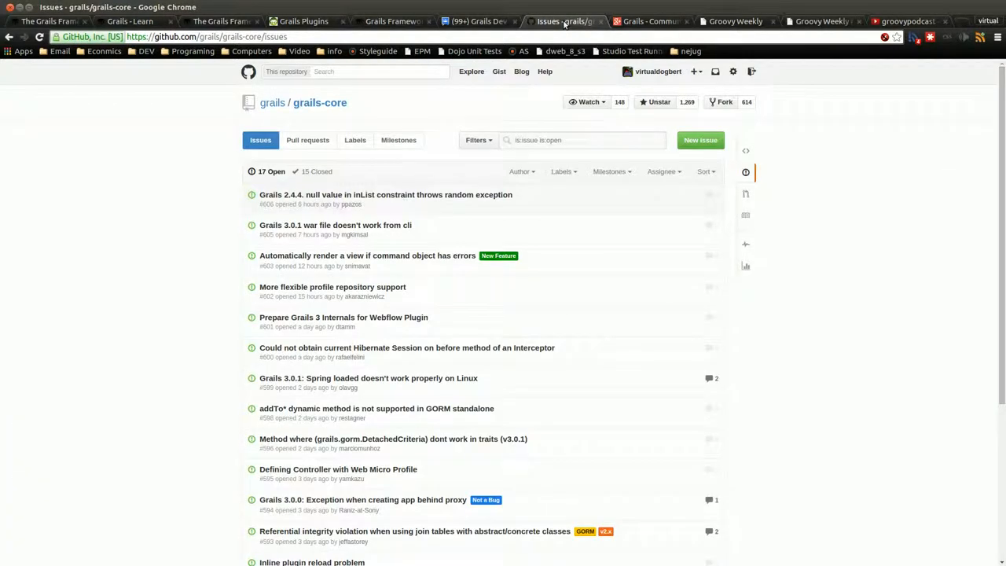
pyautogui.moveTo(236, 121)
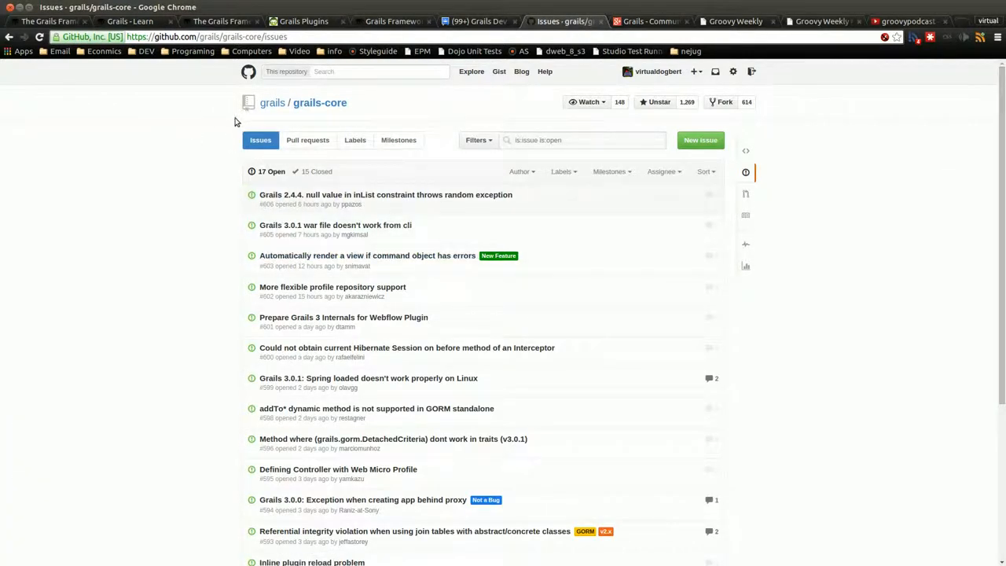
pyautogui.moveTo(158, 189)
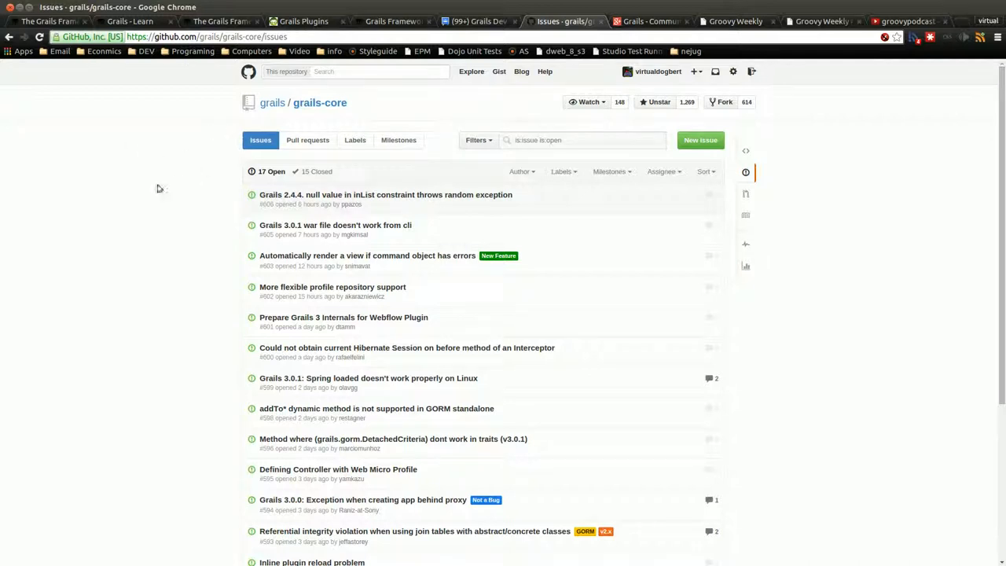
pyautogui.moveTo(175, 208)
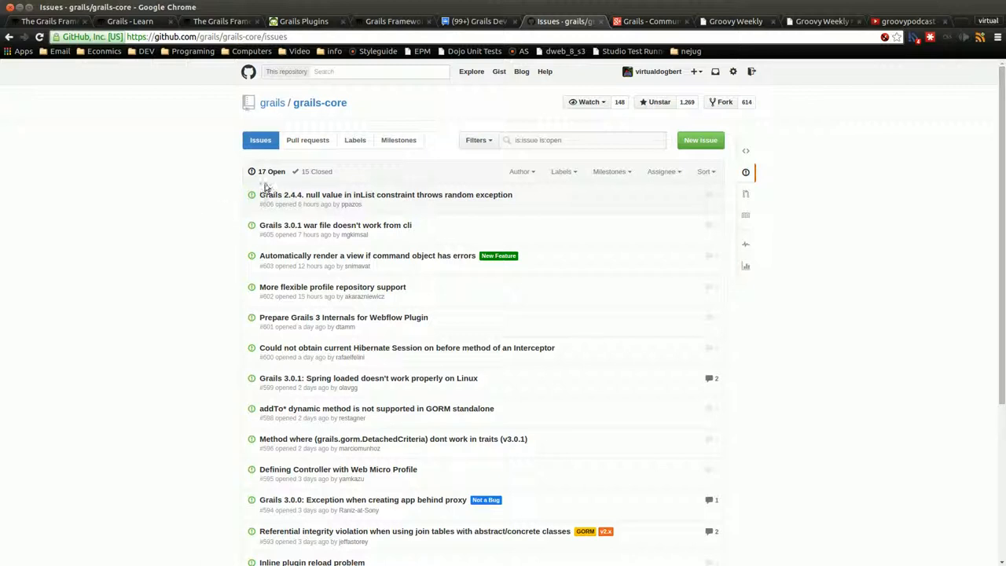
pyautogui.moveTo(313, 296)
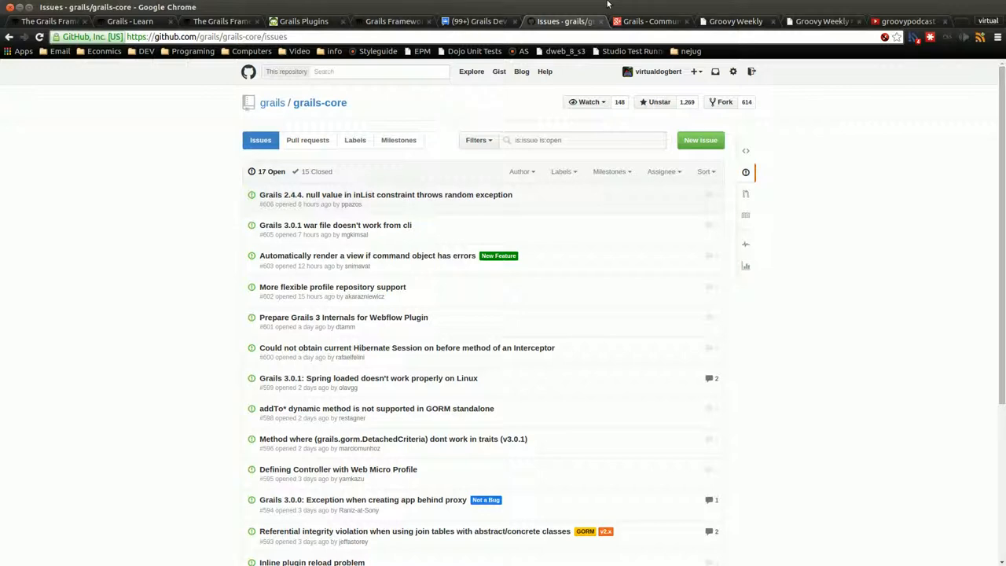
# View the Grails Google+ community, then the Groovy Weekly campaign archive up to #64
pyautogui.click(648, 21)
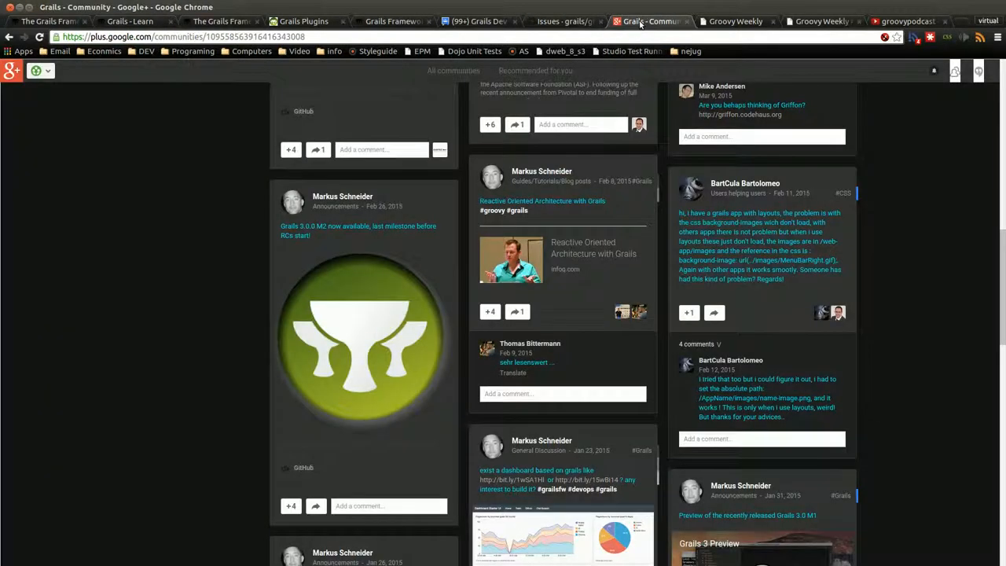
pyautogui.moveTo(186, 211)
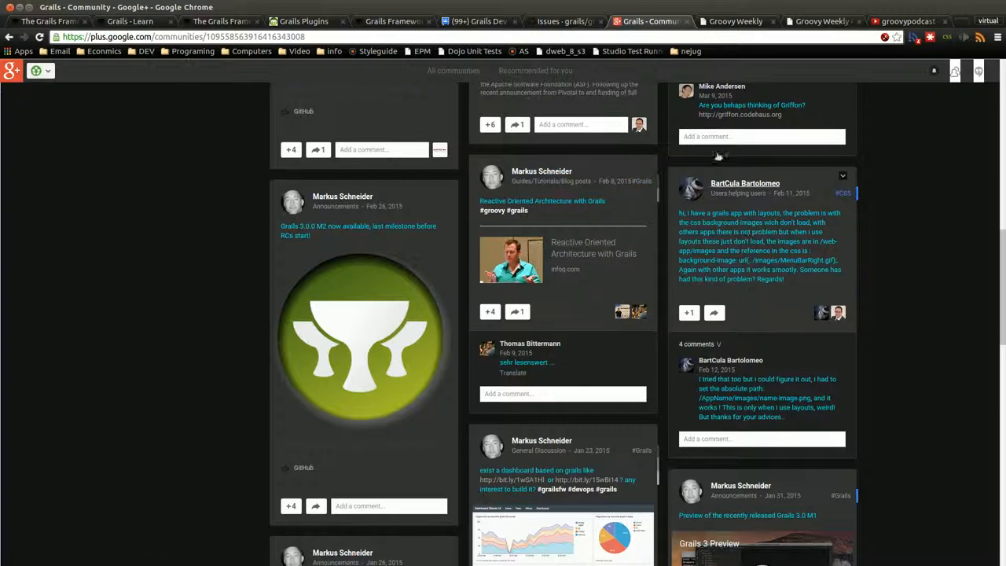
pyautogui.click(735, 20)
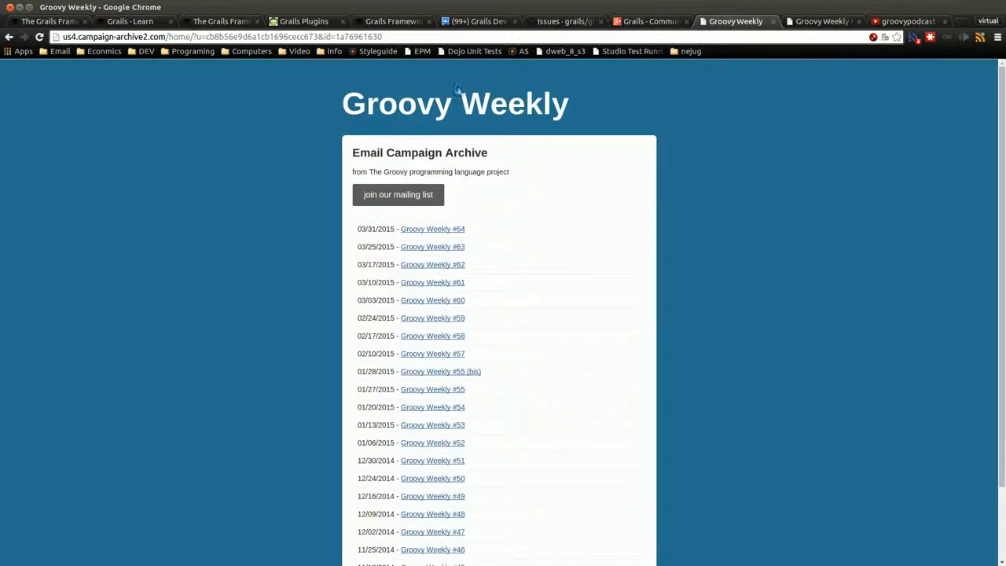
# Open Groovy Weekly #64 and read its Releases and Articles on Grails 3.0 and Apache
pyautogui.click(432, 228)
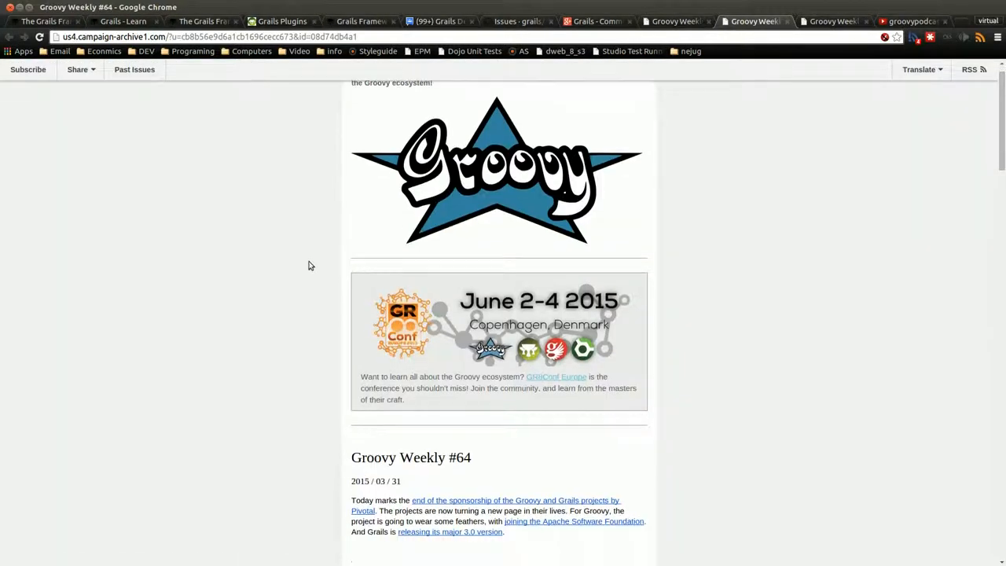
pyautogui.scroll(-3)
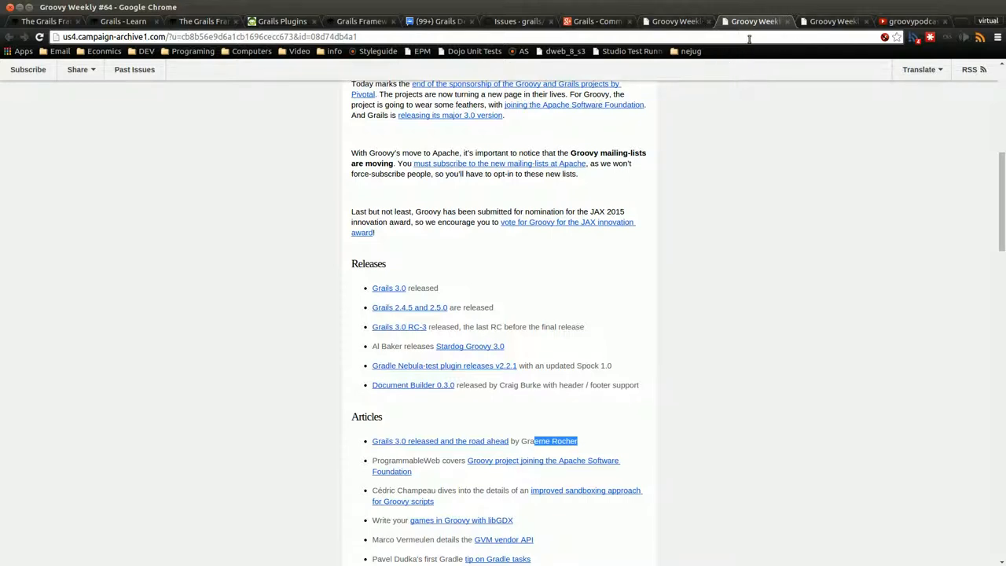
pyautogui.moveTo(834, 21)
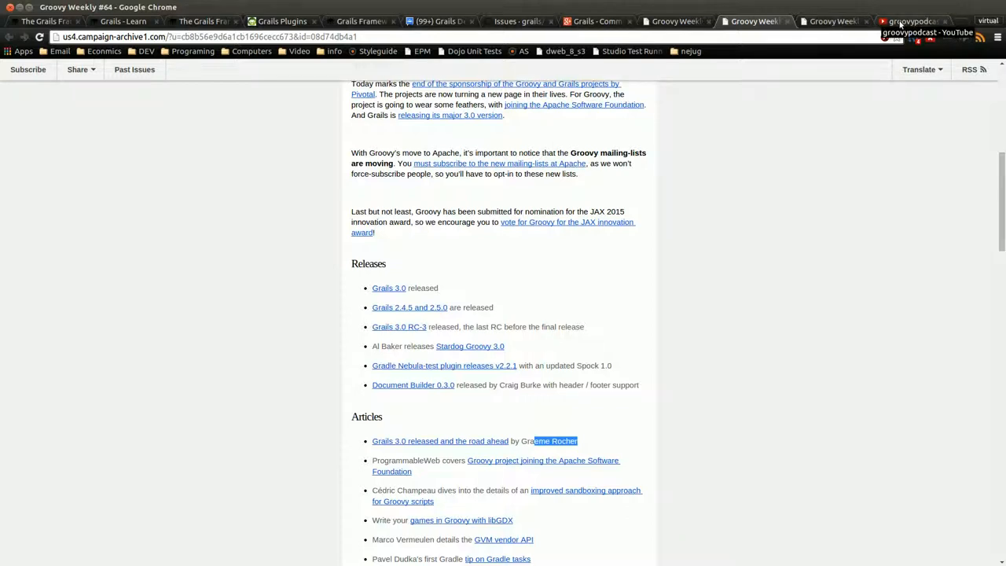
# Show the groovypodcast YouTube channel listing Groovy Podcast episodes 9, 8 and 7
pyautogui.click(912, 22)
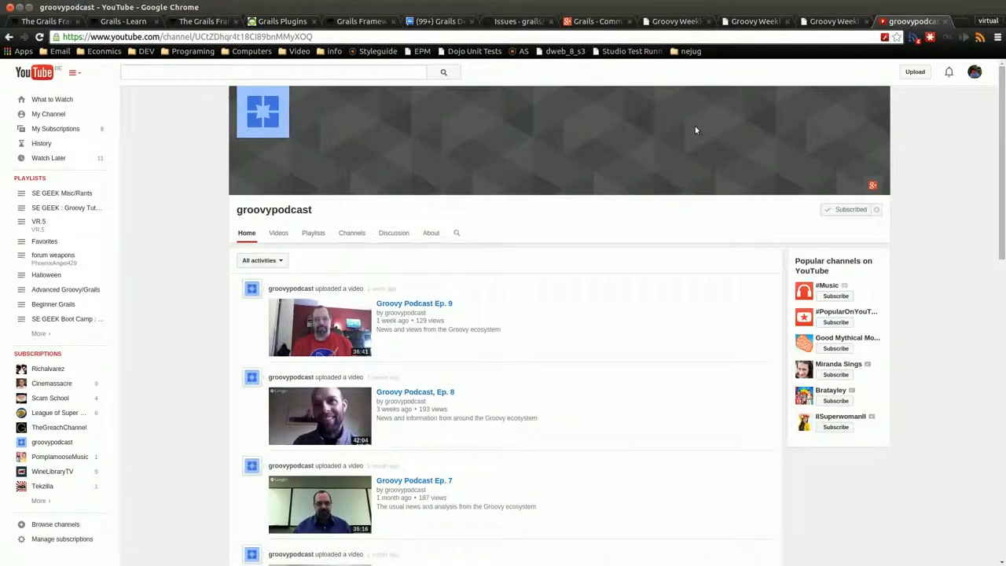
pyautogui.moveTo(505, 284)
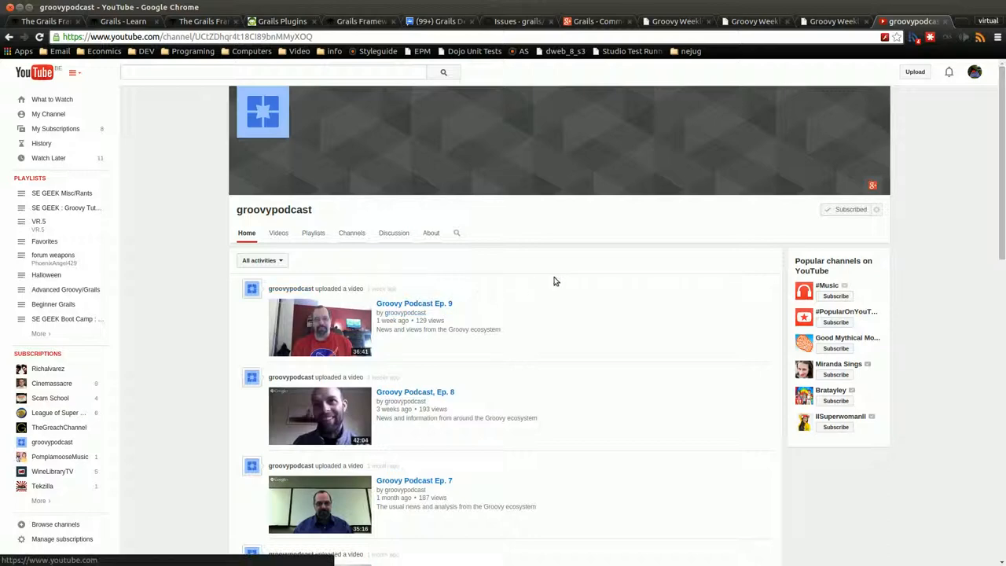
pyautogui.moveTo(541, 289)
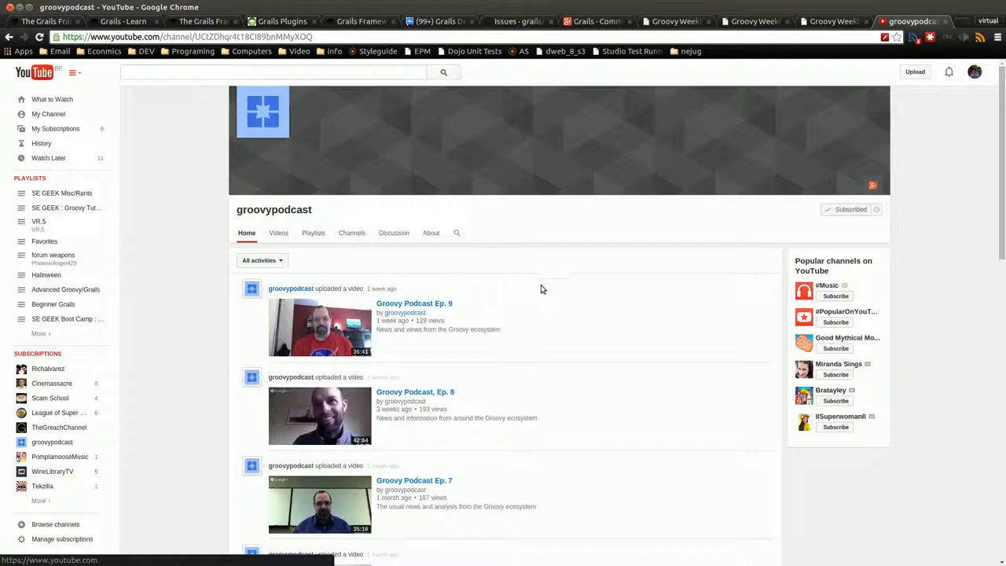
pyautogui.moveTo(485, 303)
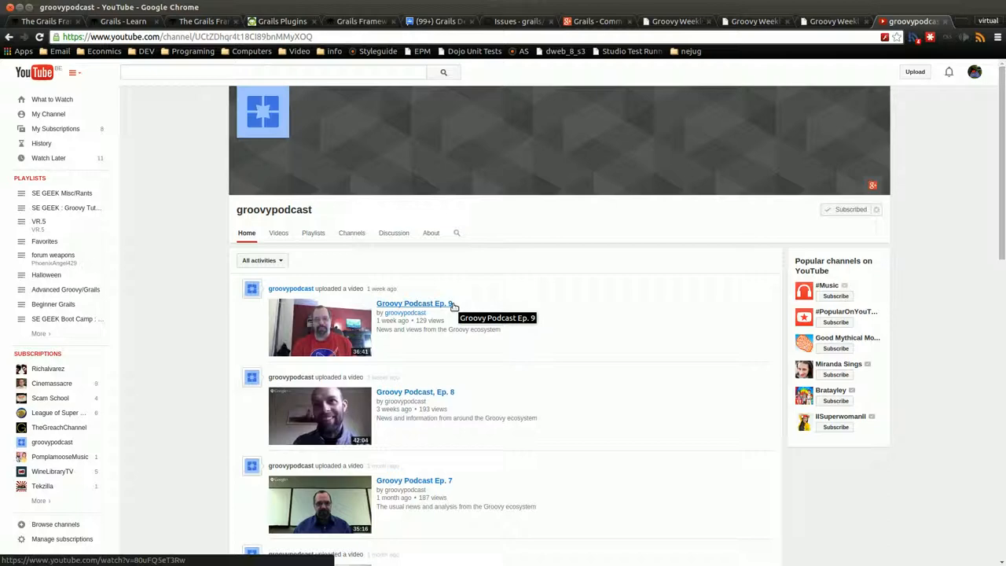
pyautogui.moveTo(527, 296)
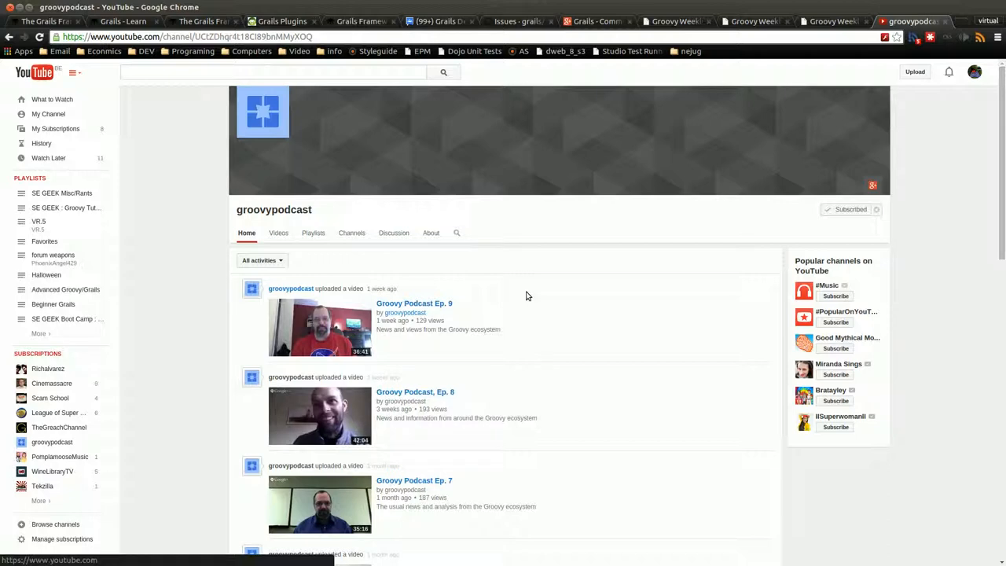
pyautogui.moveTo(496, 326)
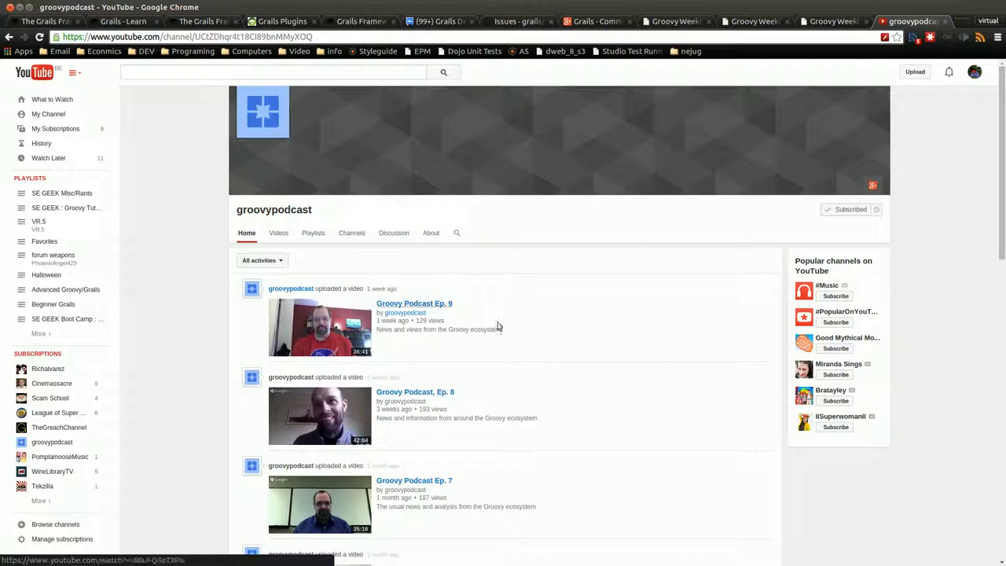
pyautogui.moveTo(405, 313)
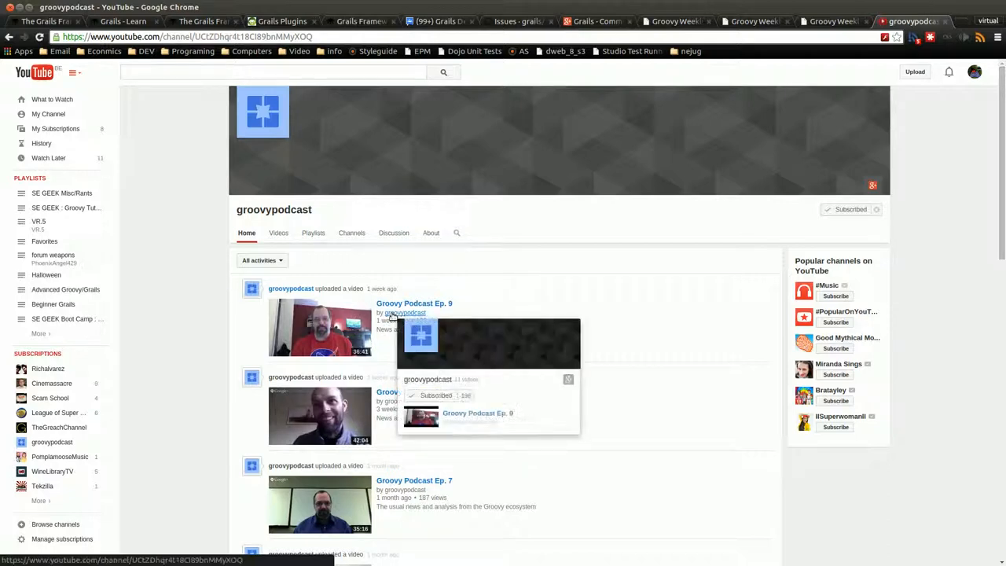